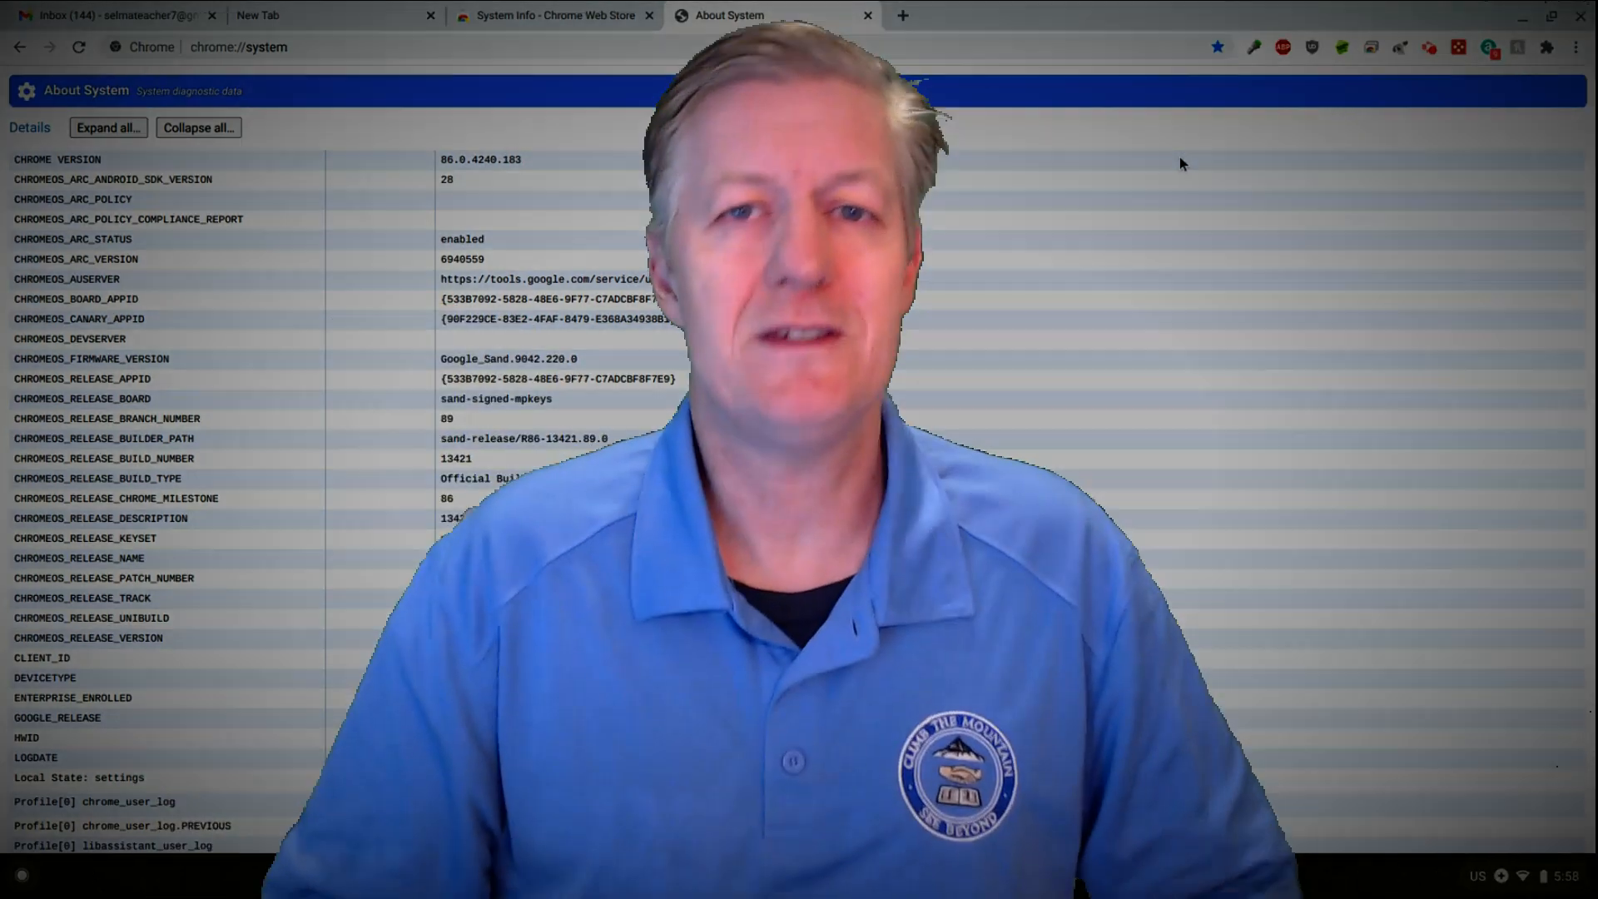
Close the About System and Chrome Web Store tabs, leaving the Google new tab page
left_click(866, 15)
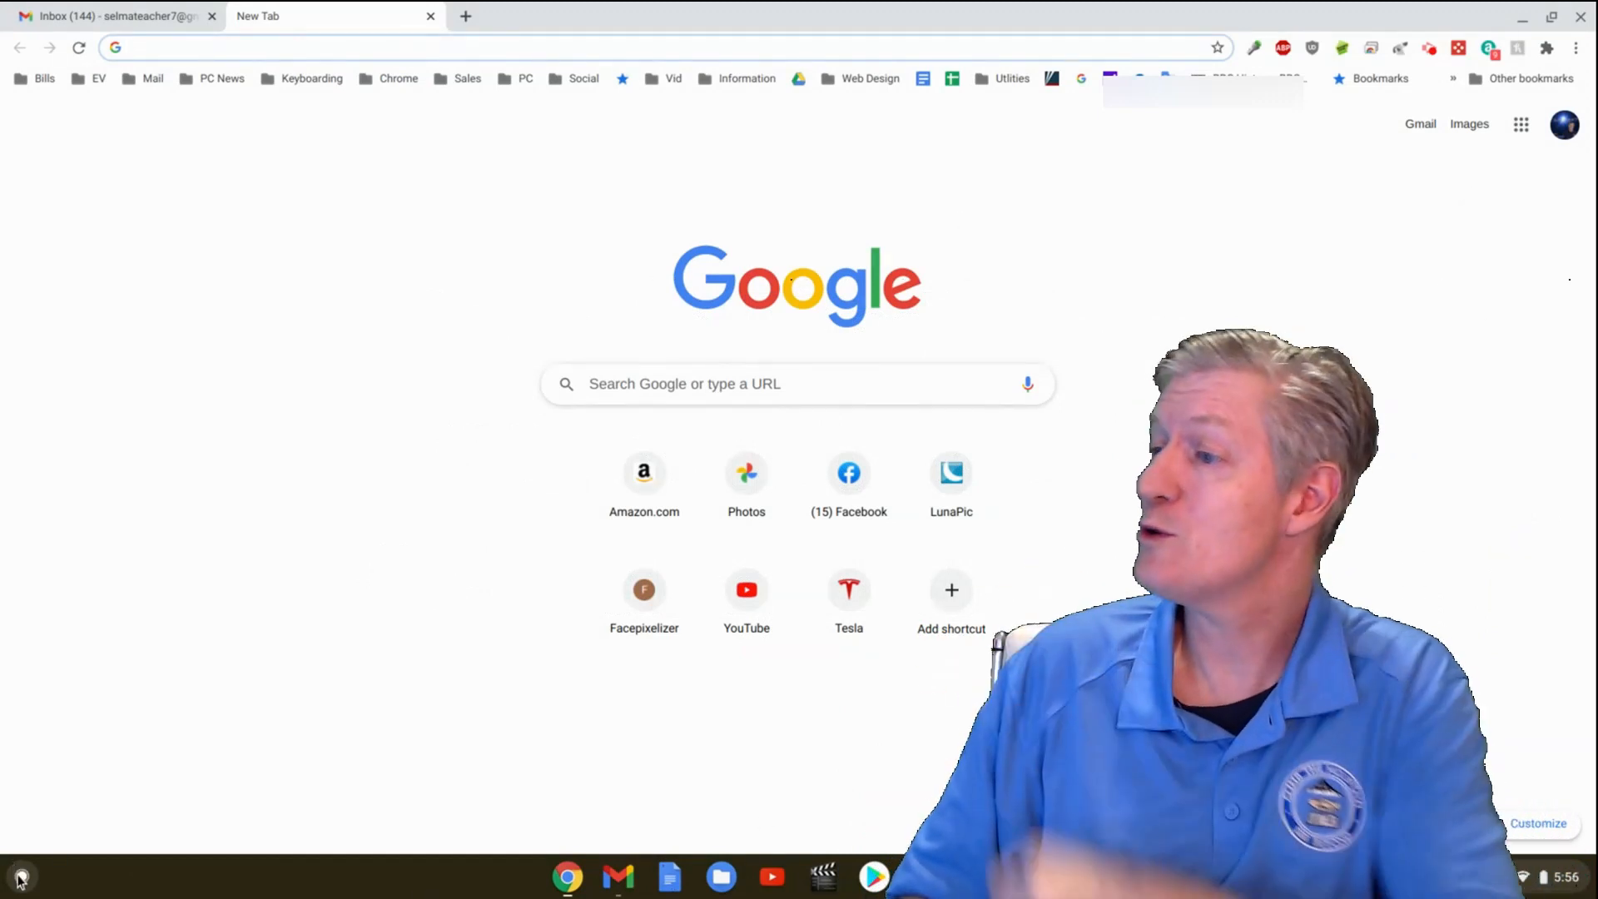
From the launcher's Web Store, search 'system info' and choose the System Info extension listing
left_click(20, 877)
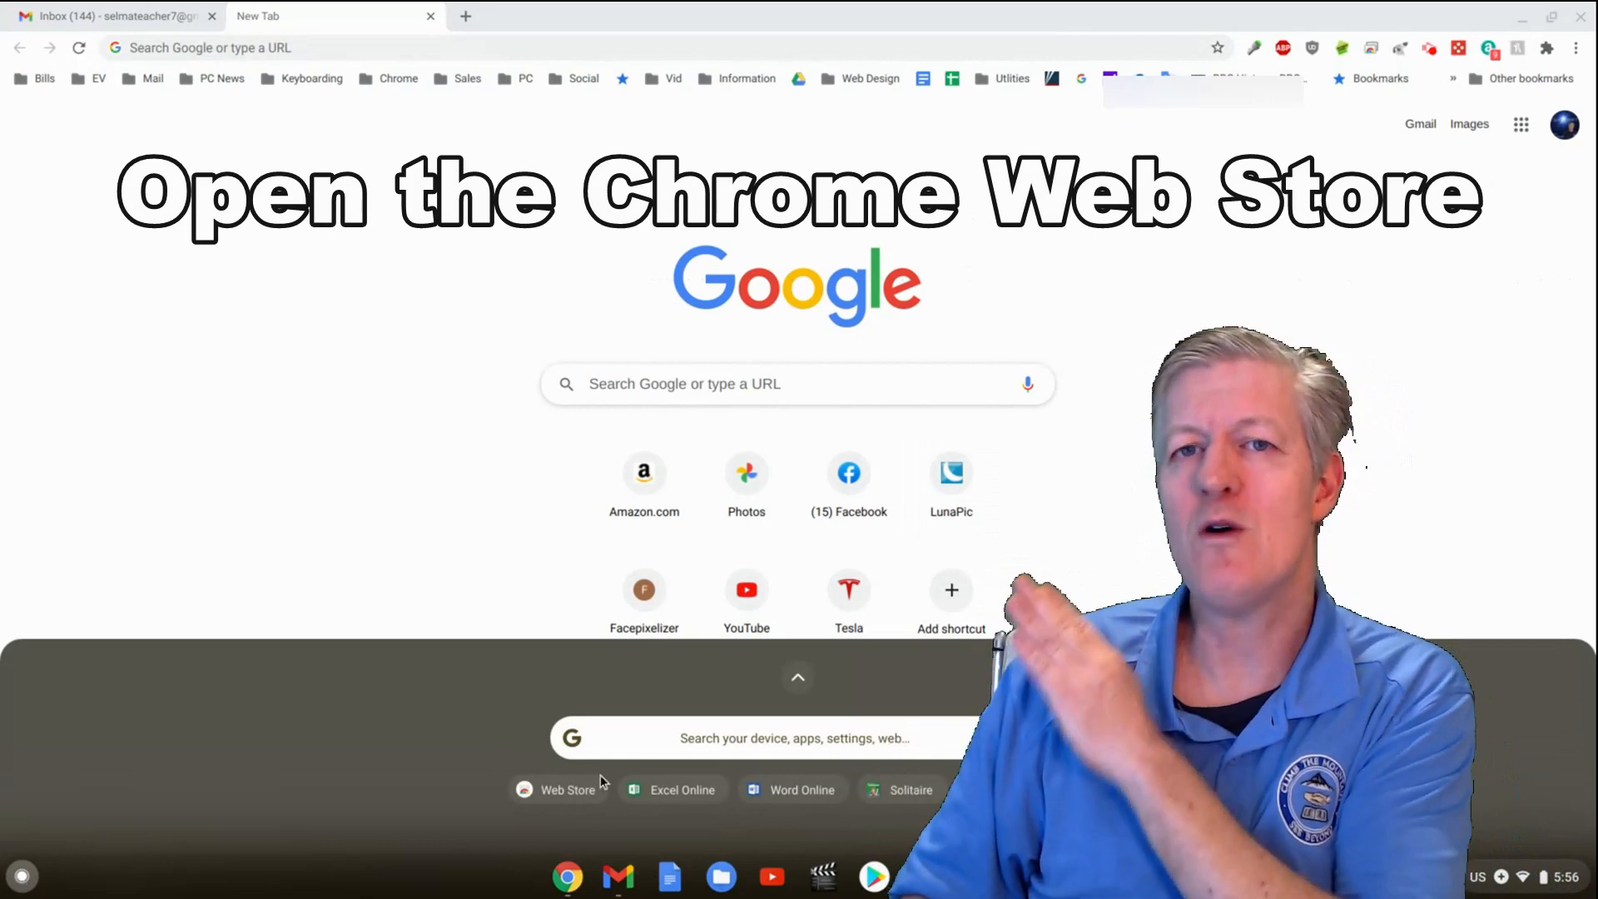
left_click(558, 789)
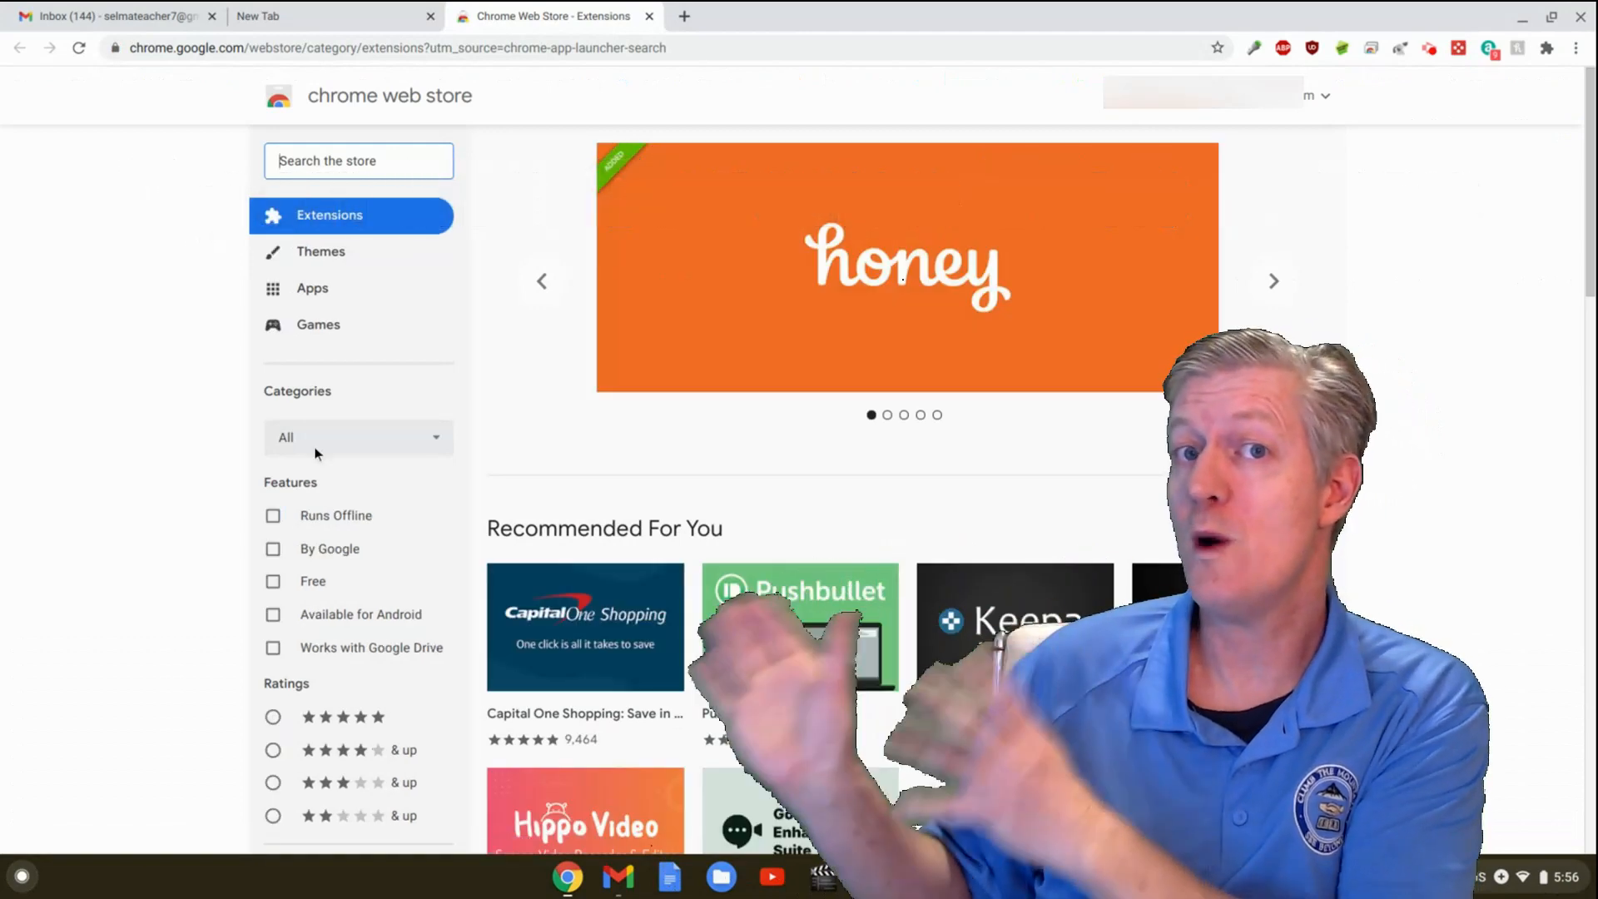
type("syste")
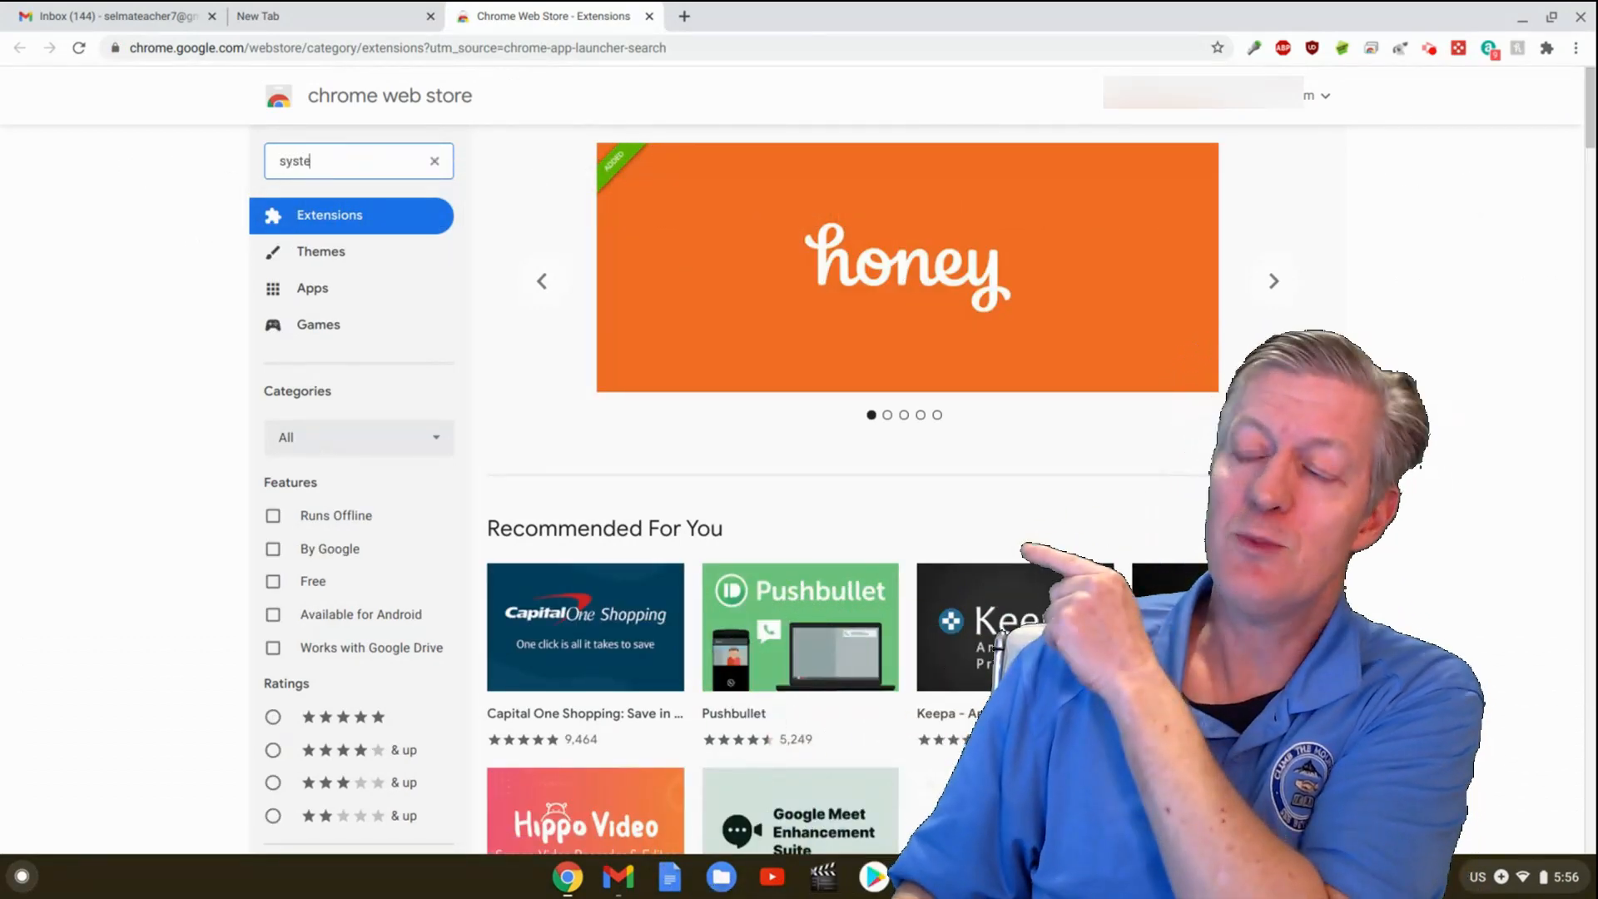
type("m info")
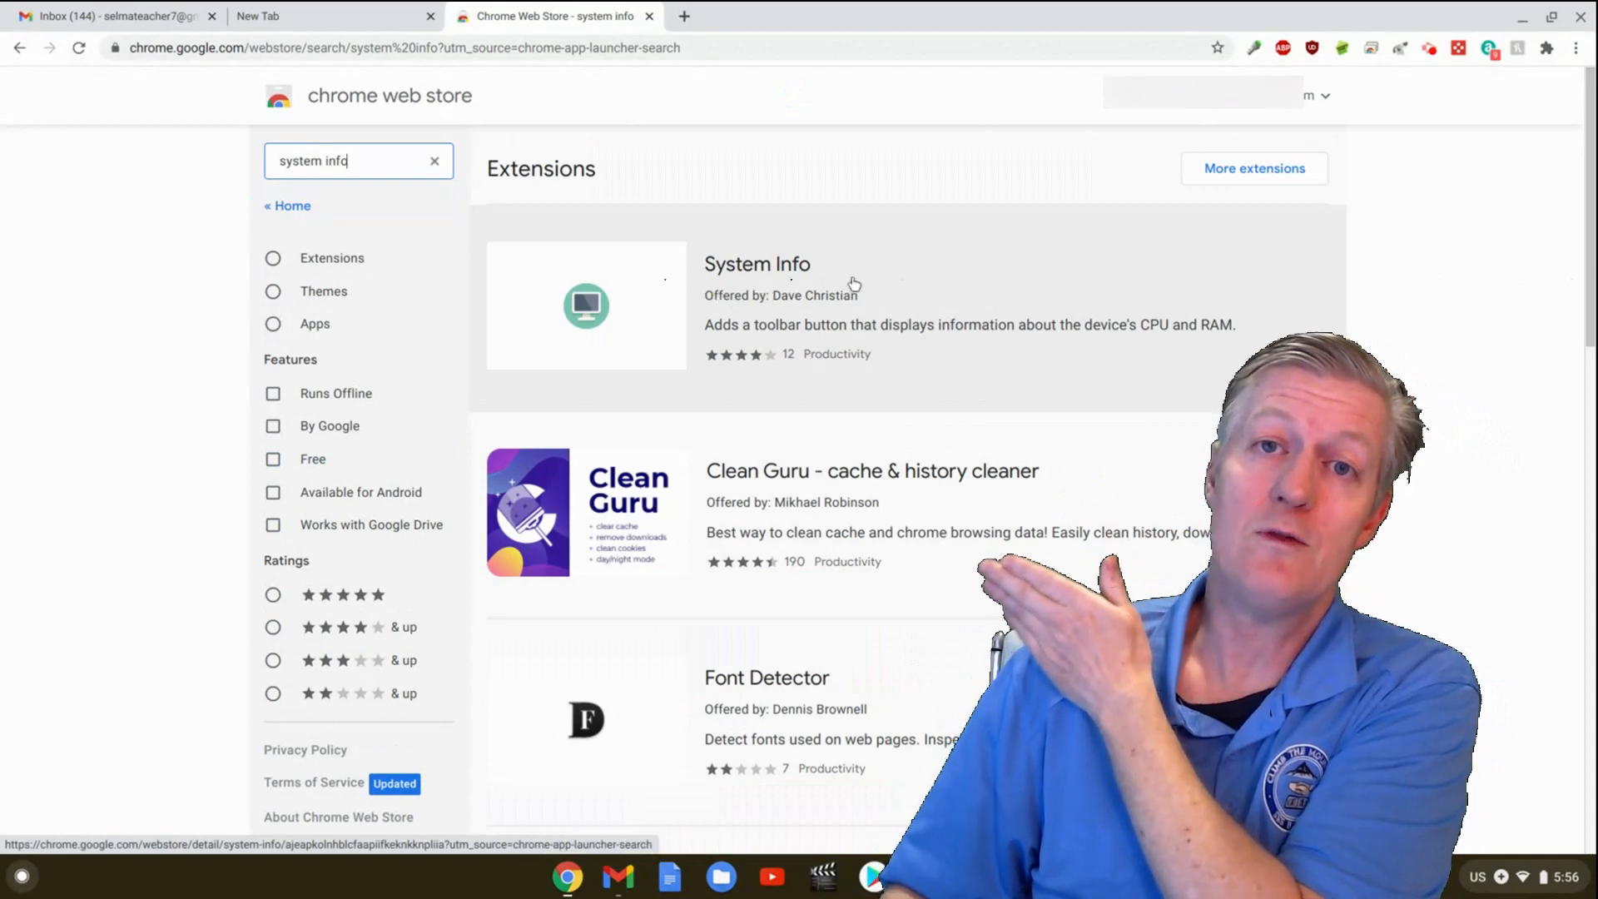
left_click(758, 263)
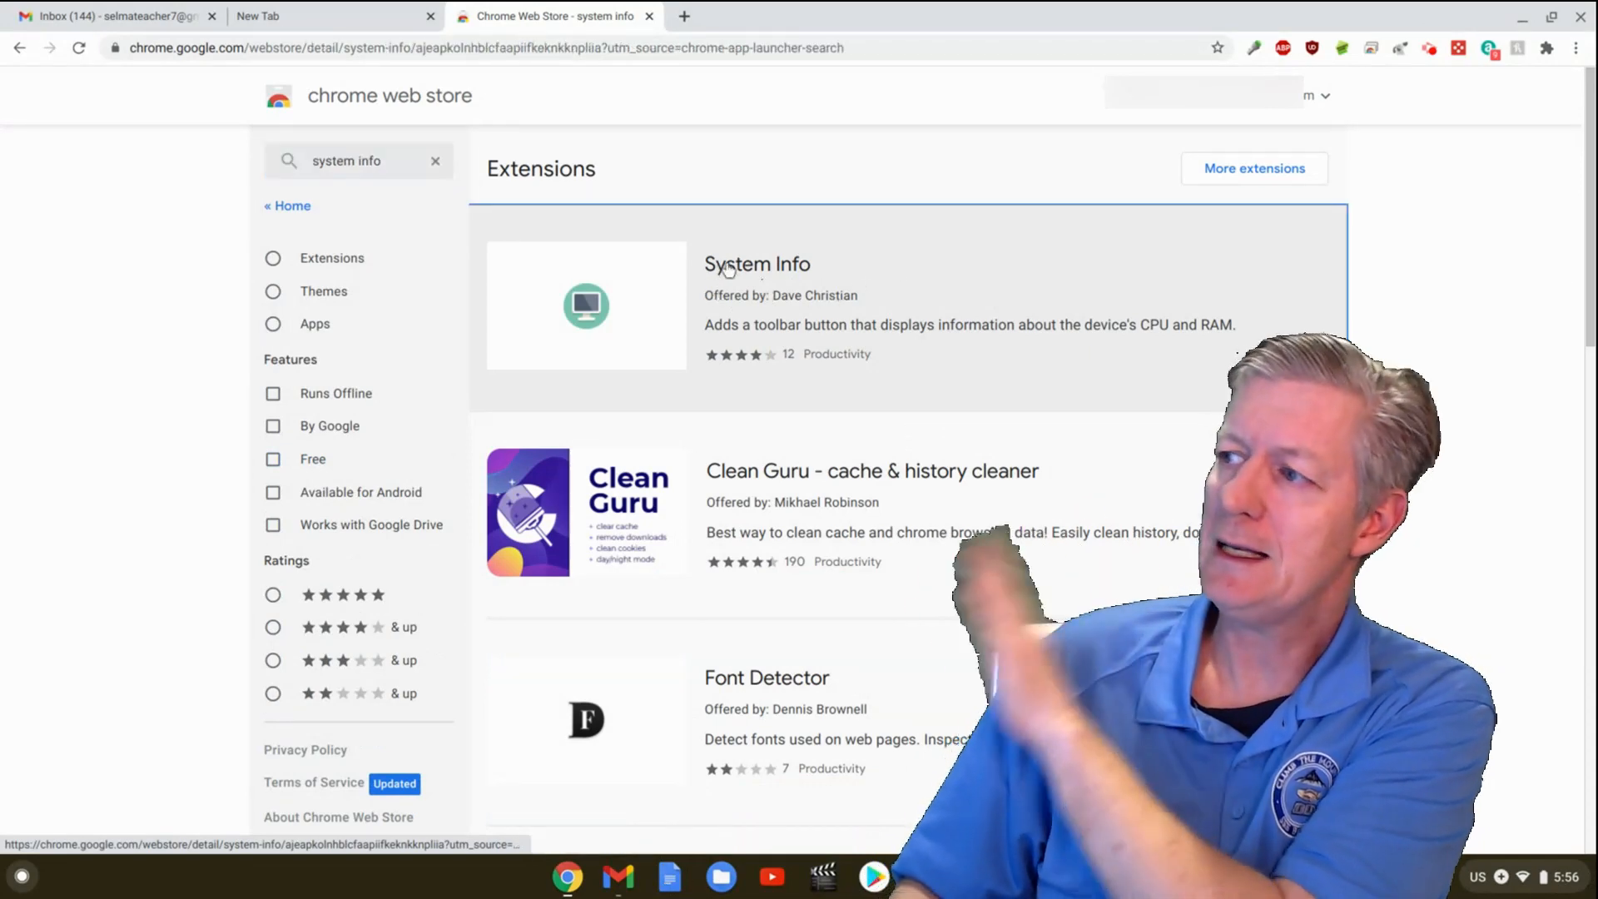
left_click(757, 265)
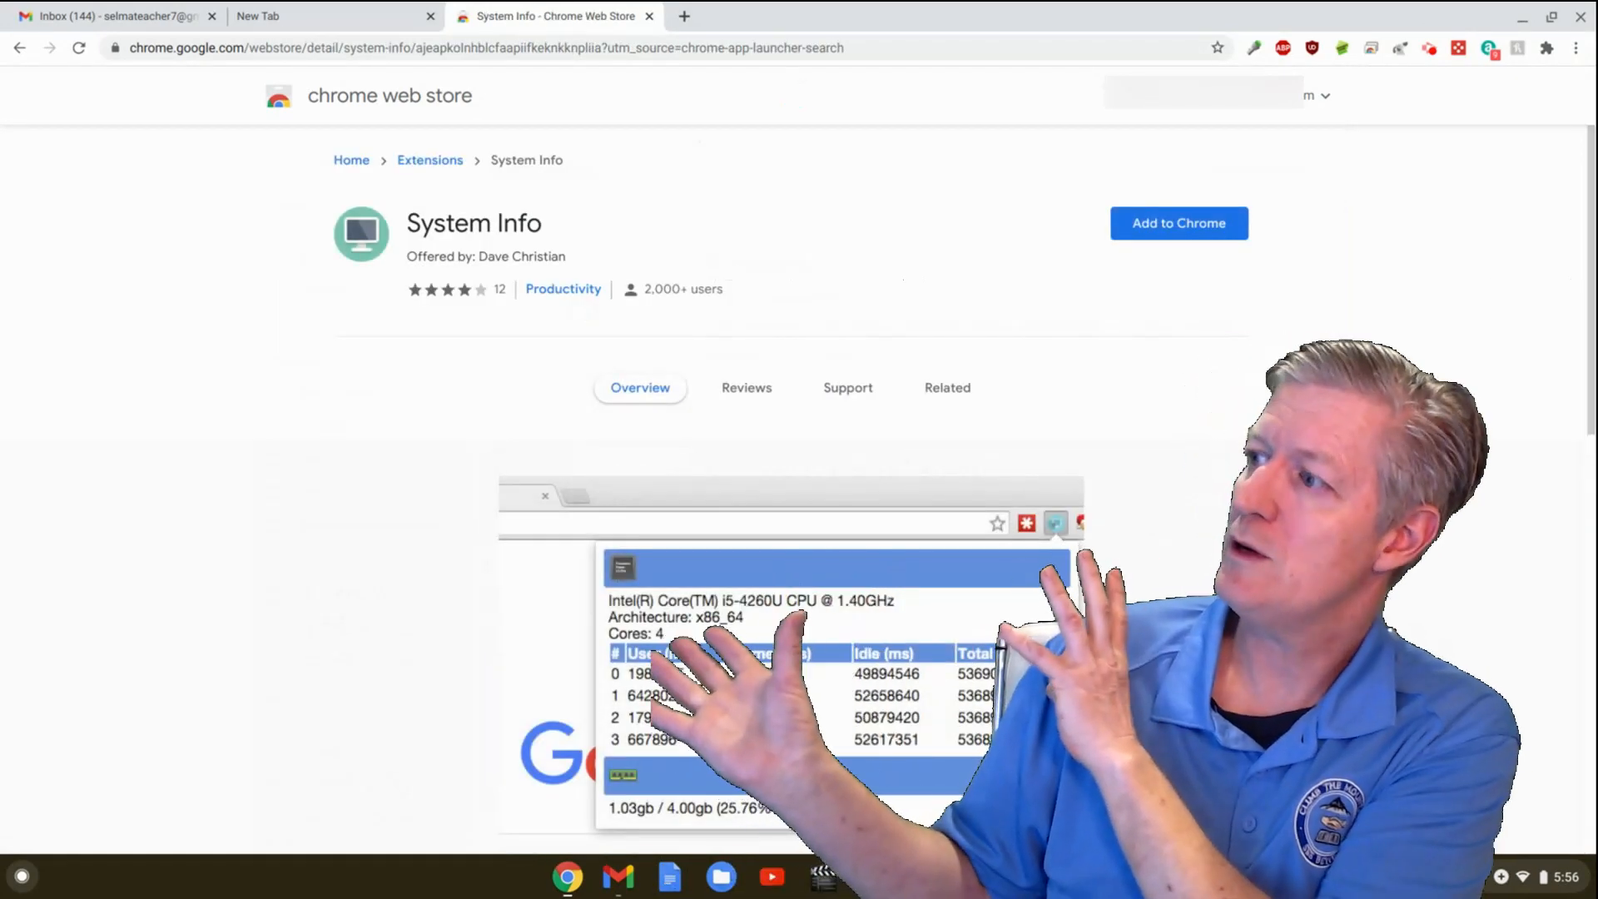
scroll("down", 3)
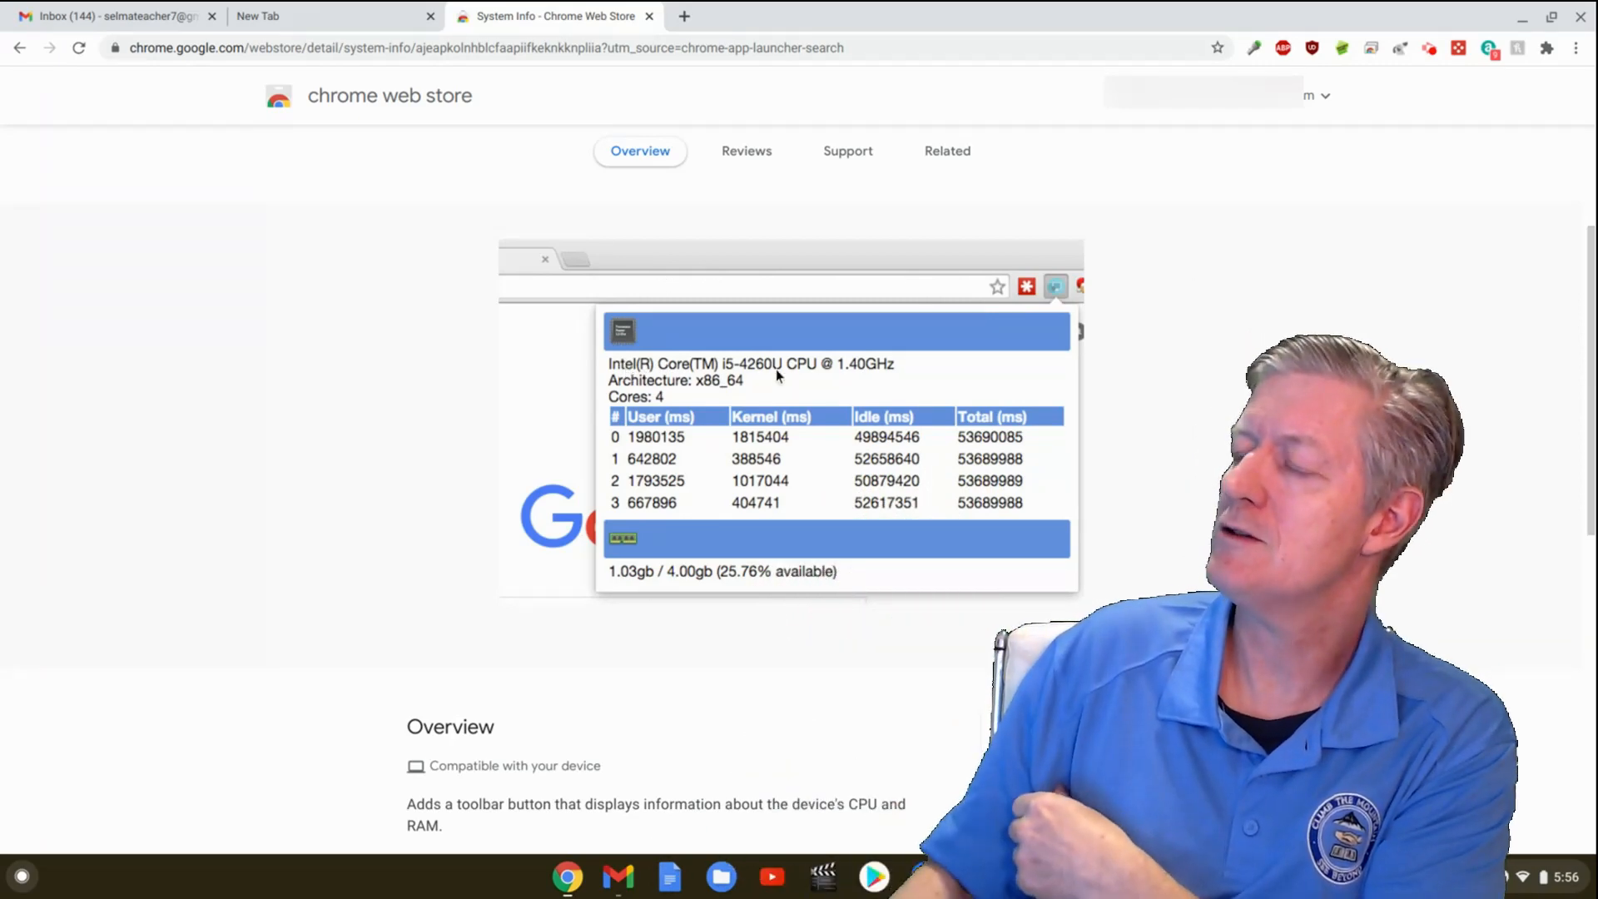
mouse_move(920, 370)
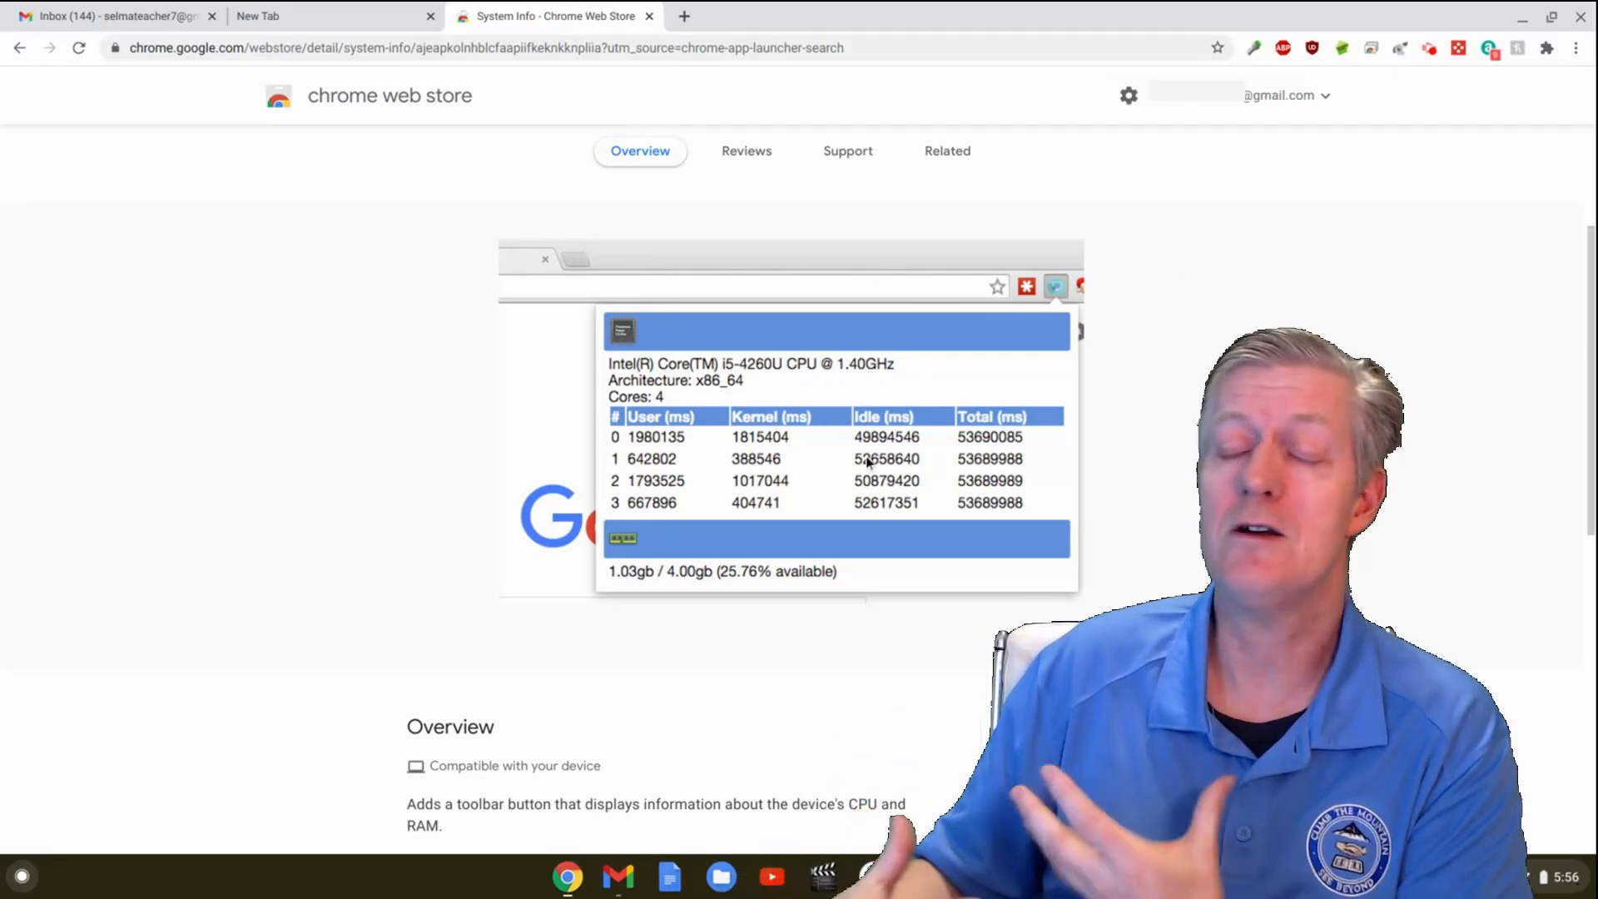
scroll("down", 3)
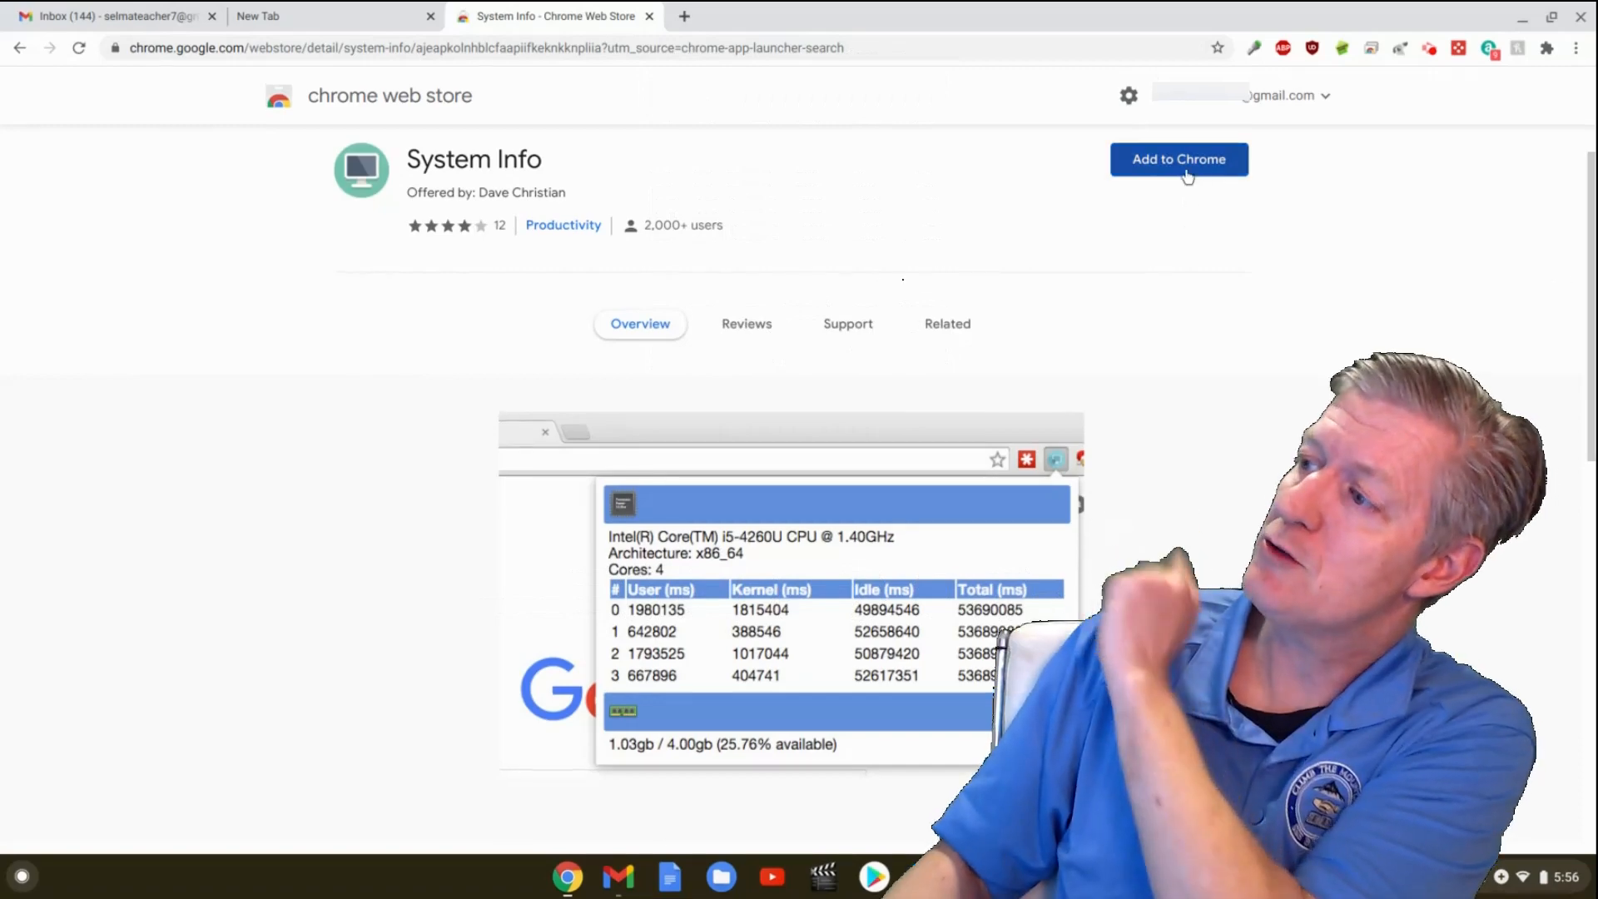
Add System Info to Chrome, confirm the install, and launch it from its new toolbar icon
left_click(1178, 160)
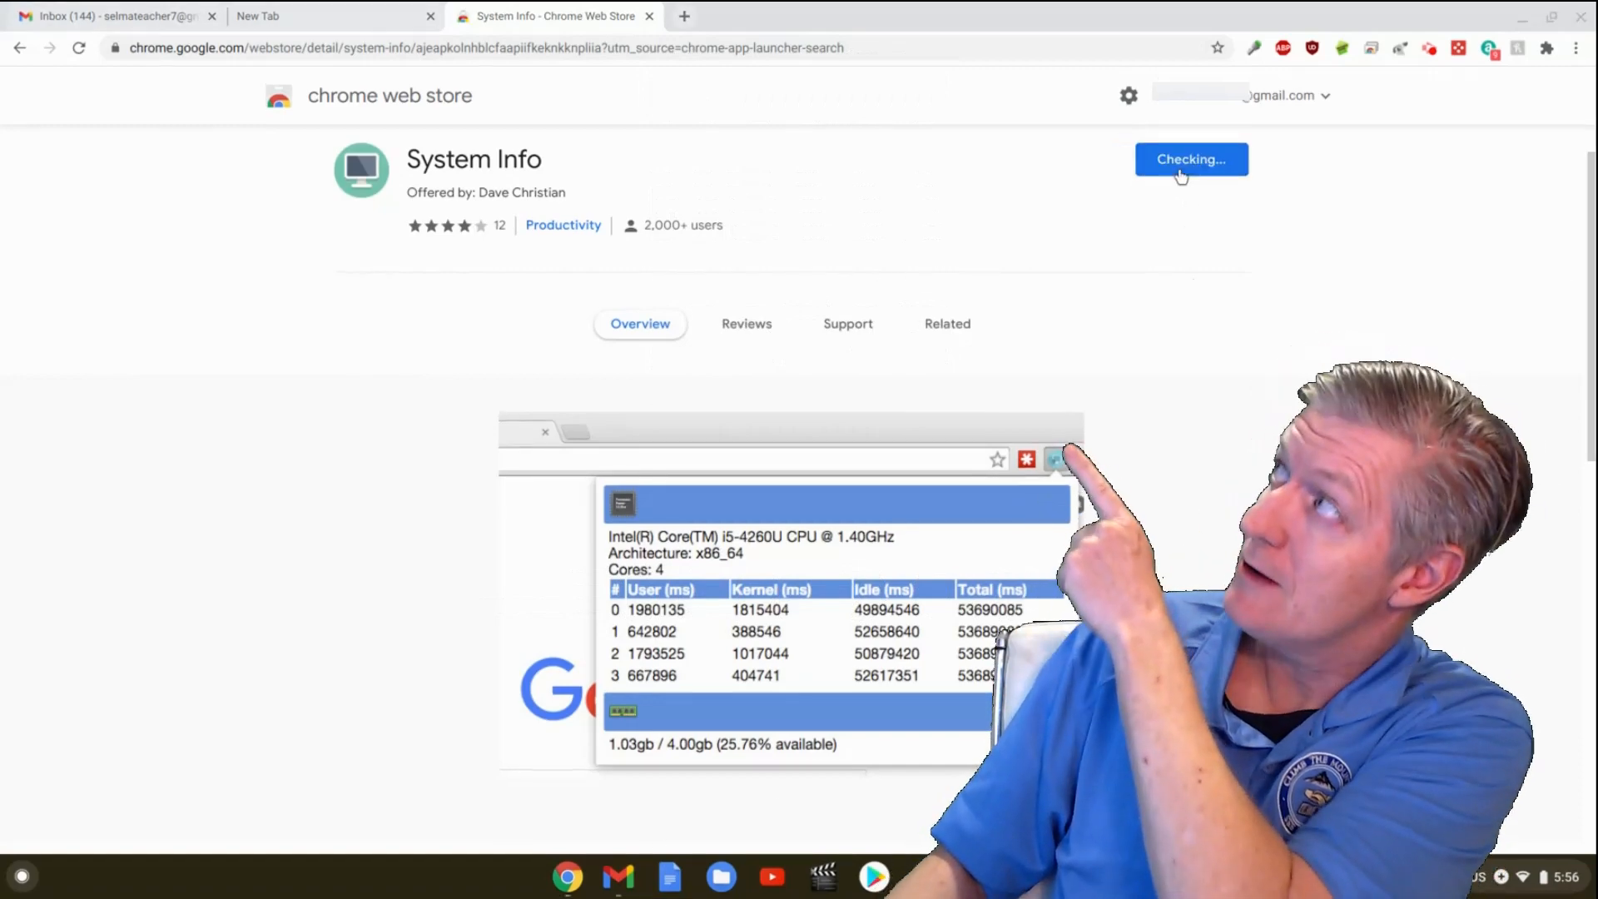
left_click(1190, 160)
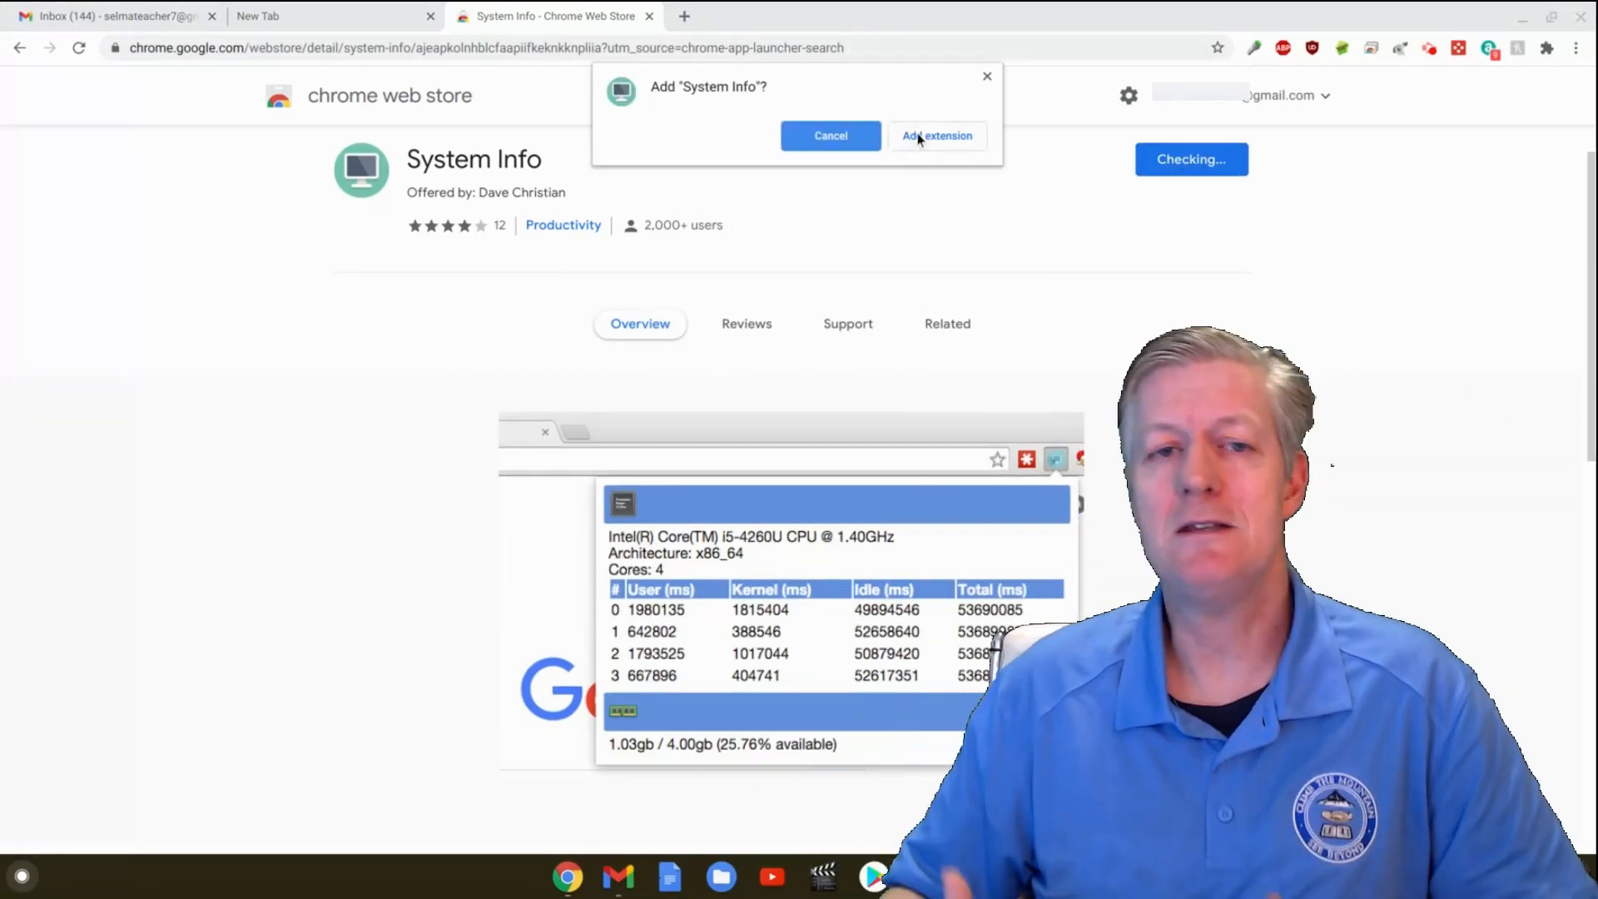
left_click(935, 135)
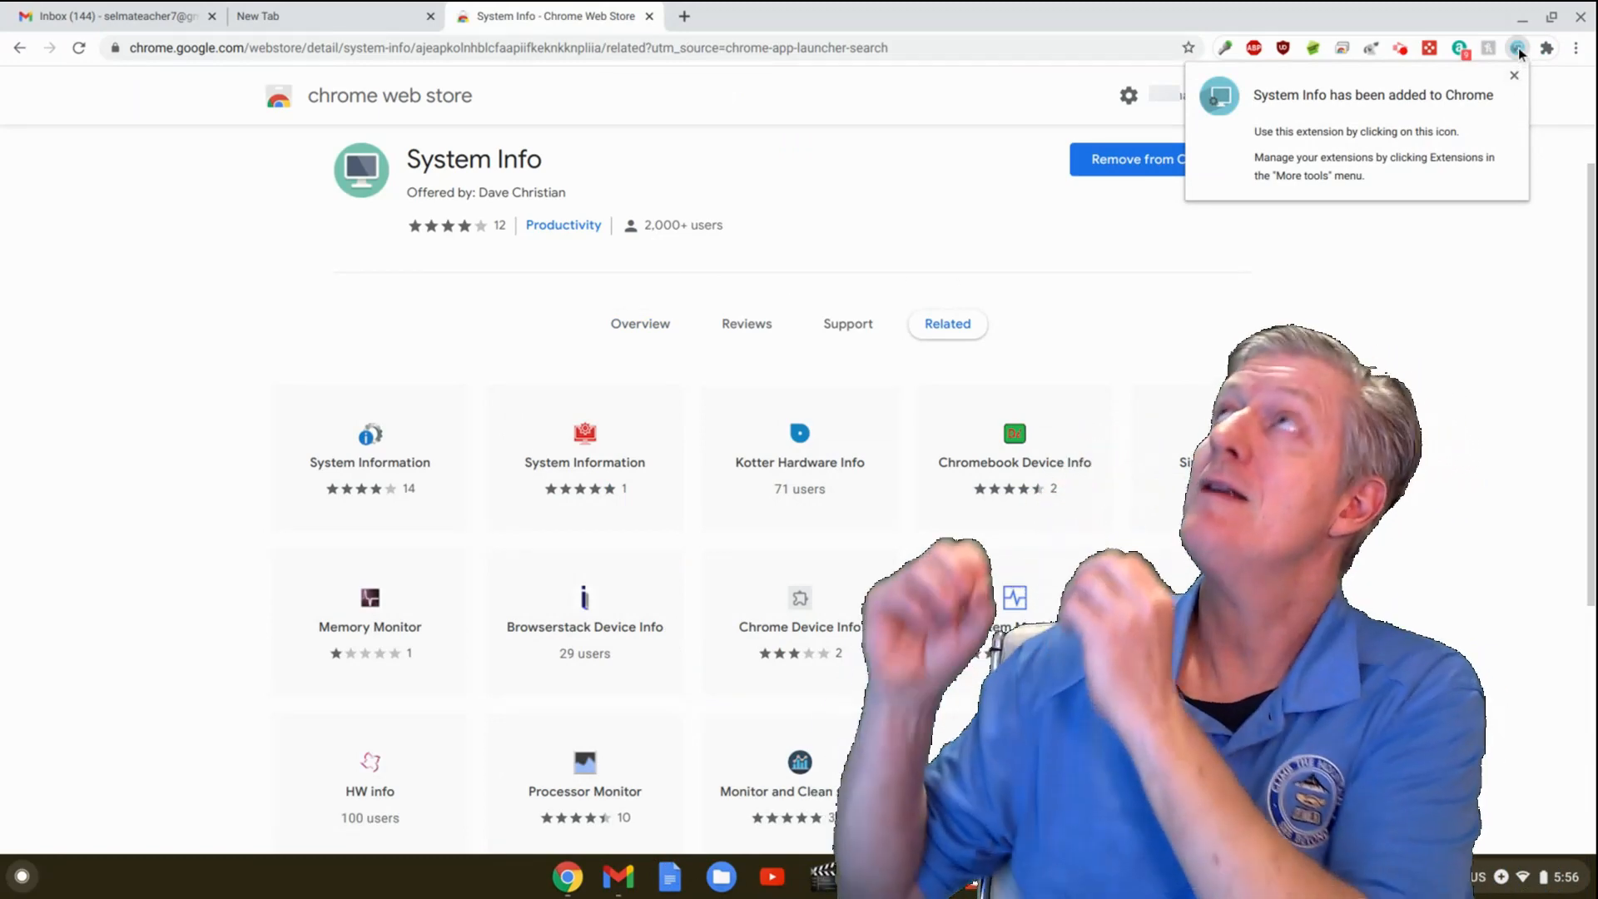
left_click(1518, 48)
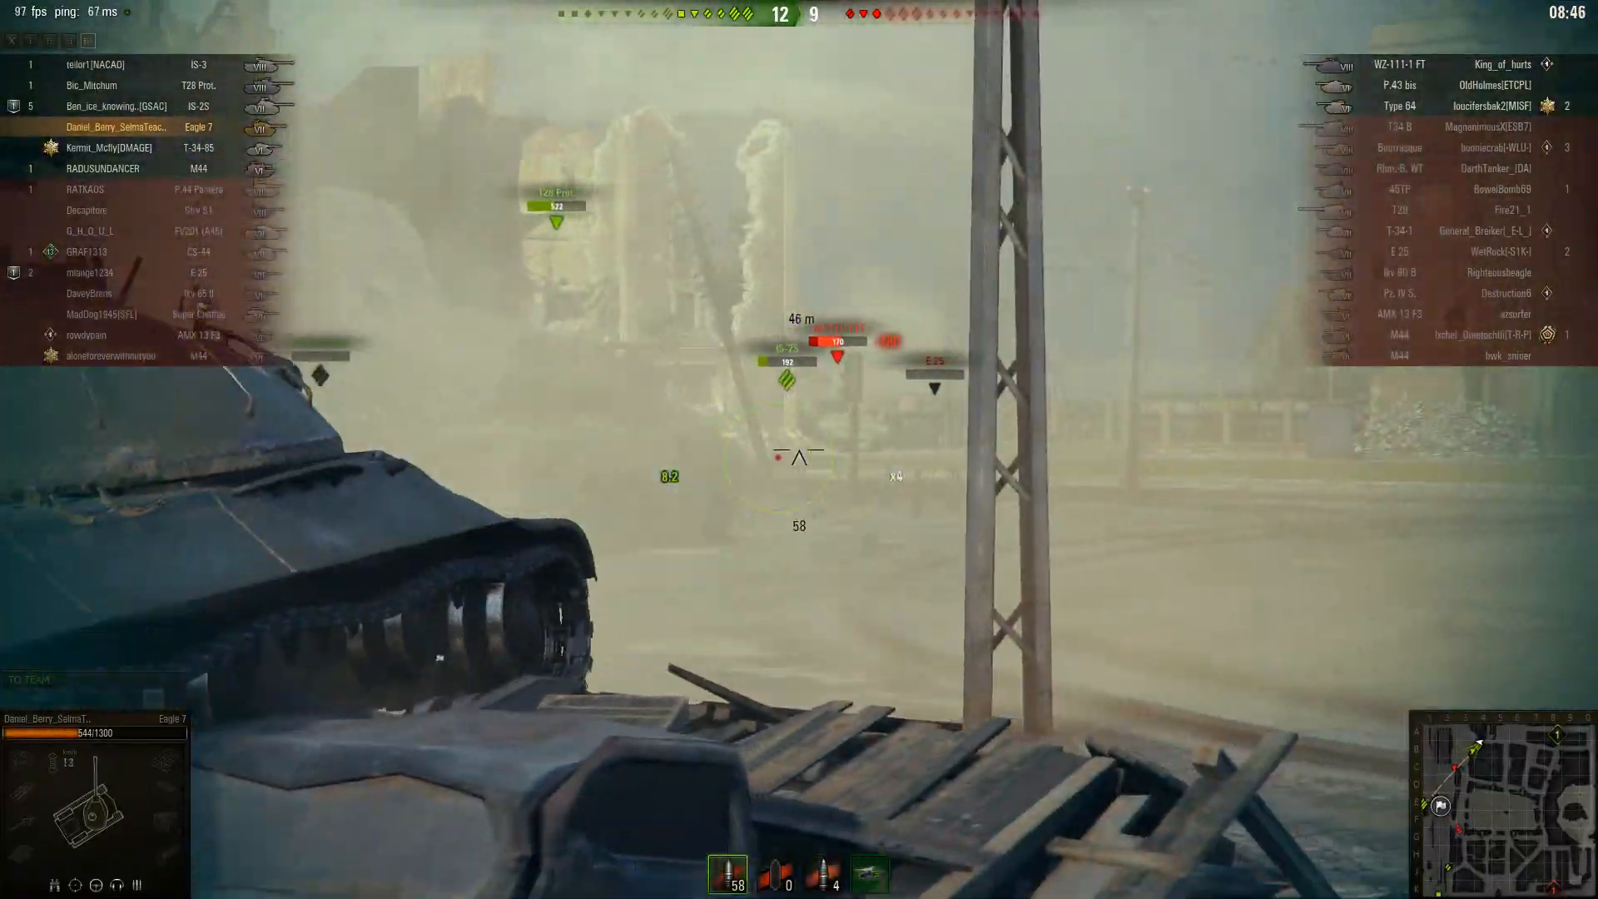
left_click(799, 453)
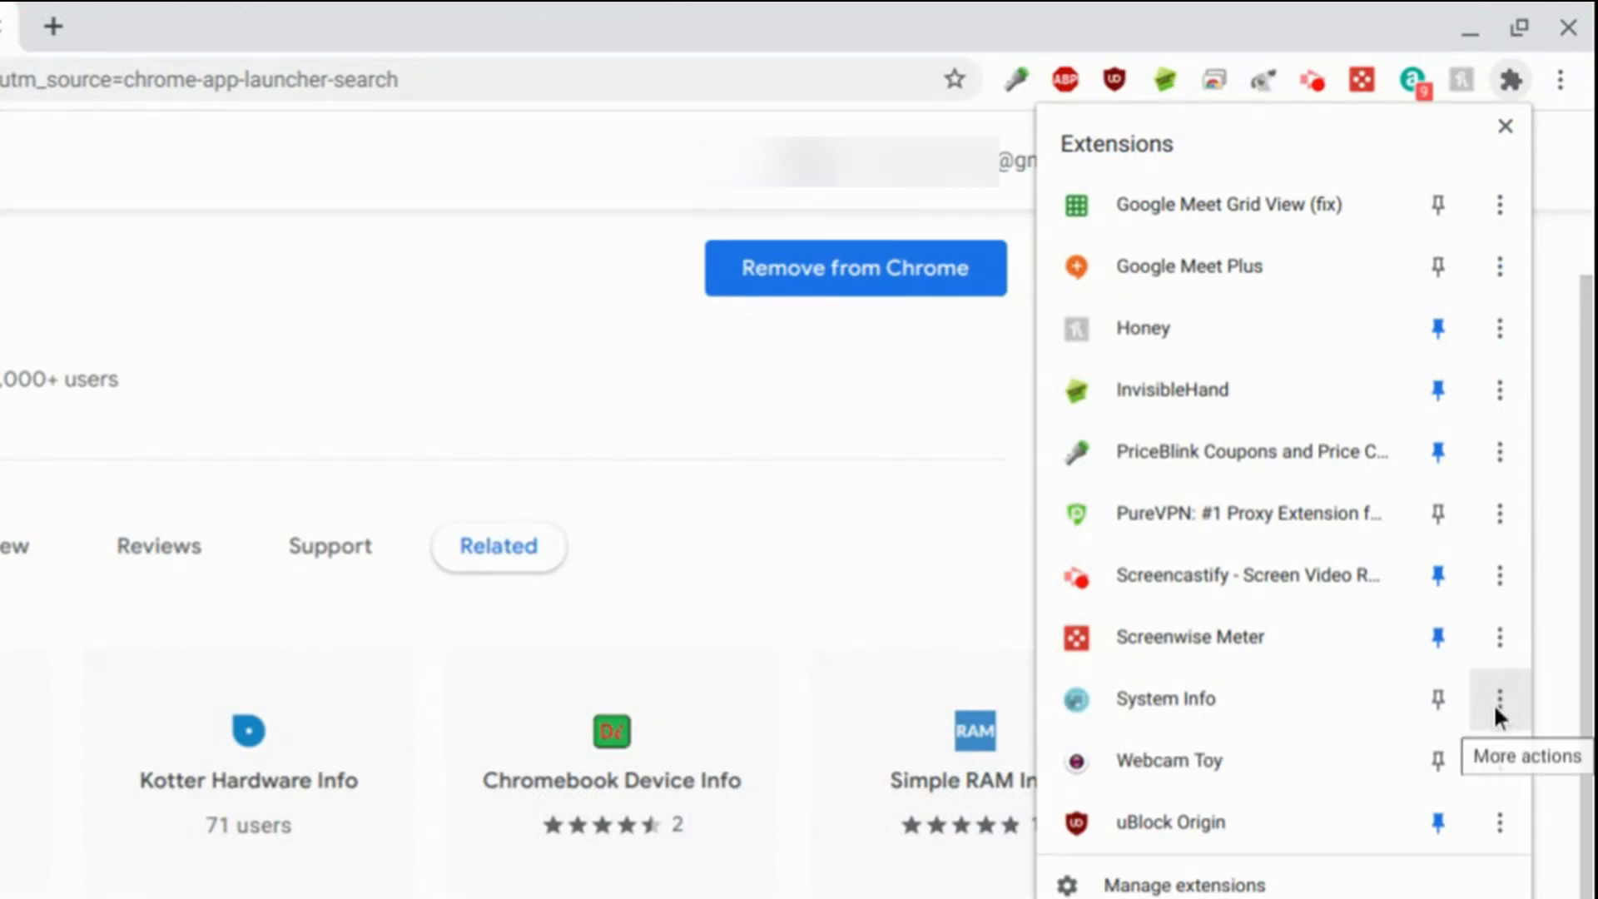
Remove System Info via its more-actions menu and confirm the removal
left_click(1498, 699)
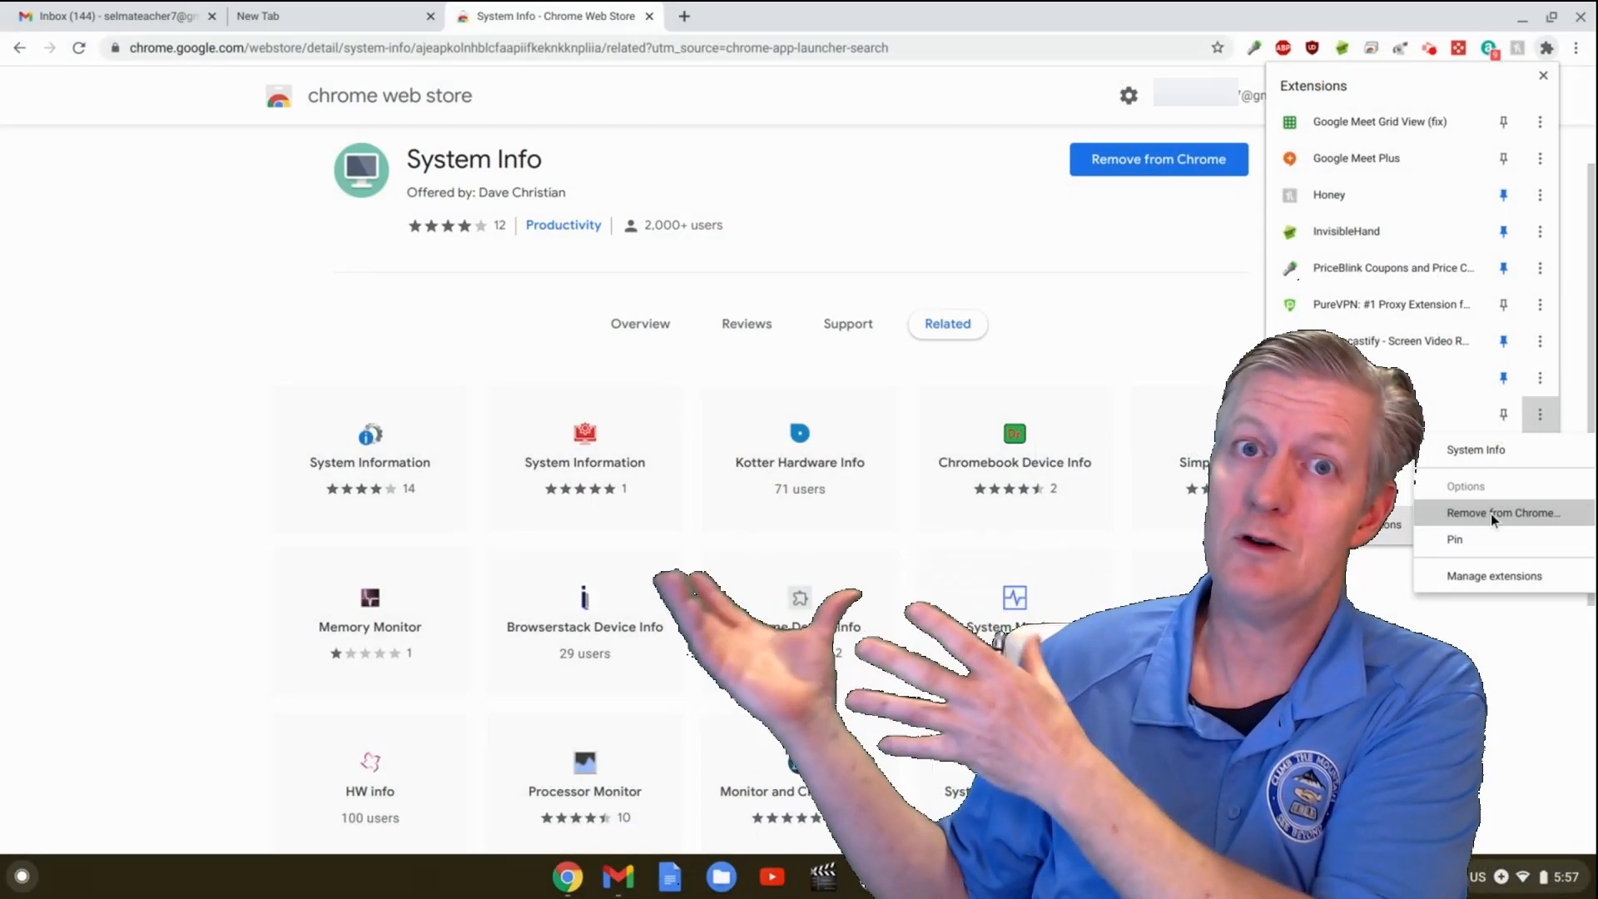
left_click(1502, 512)
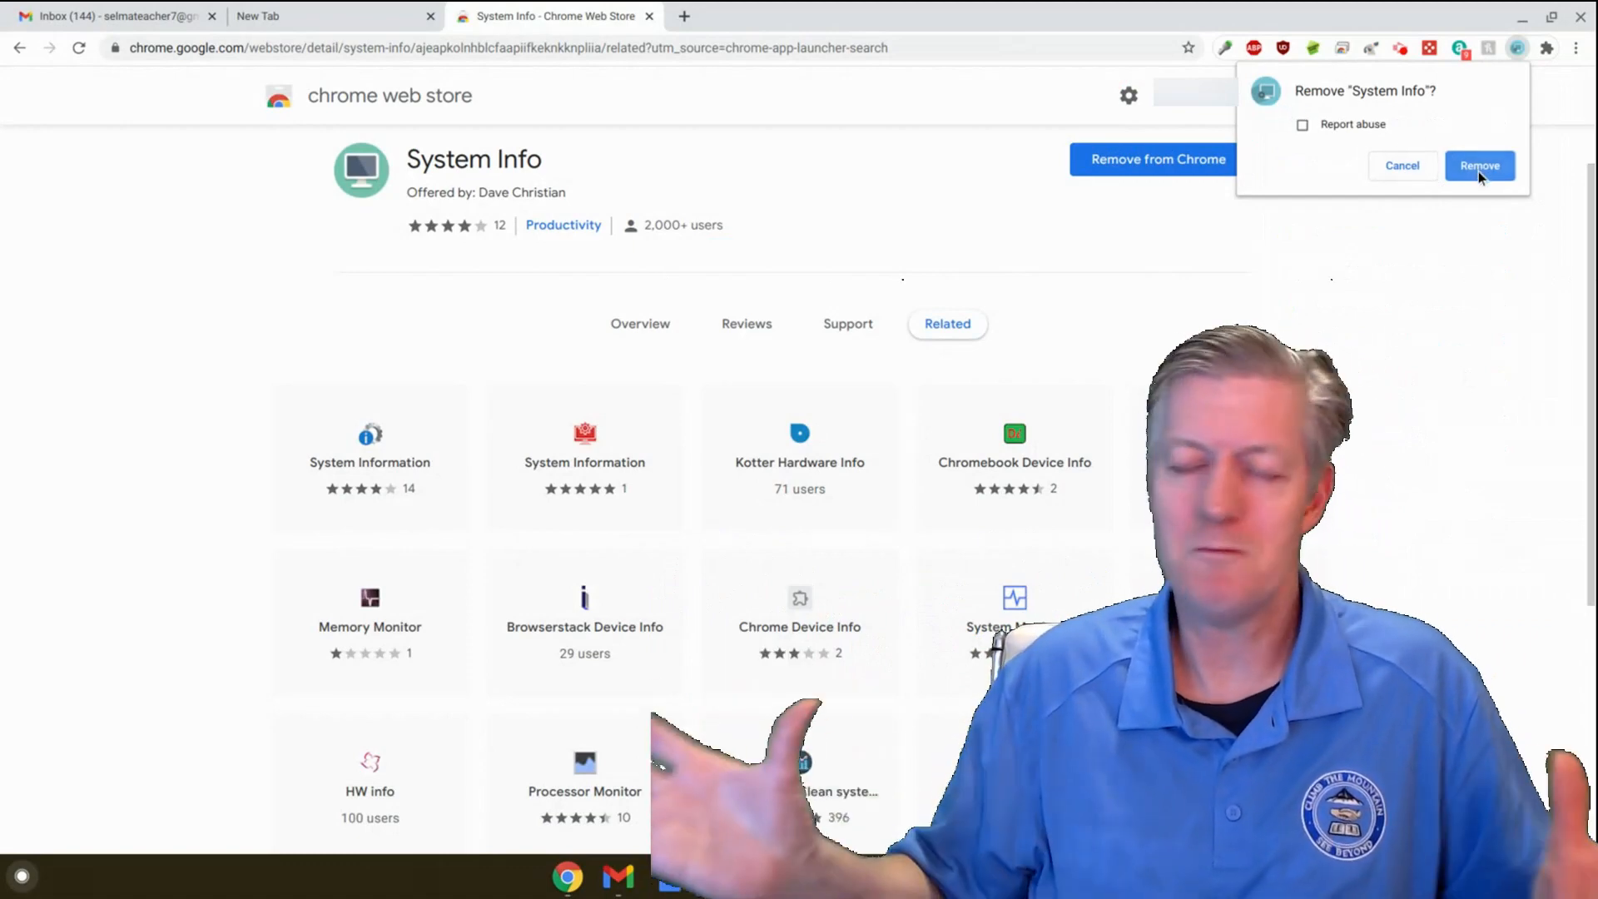
left_click(1478, 165)
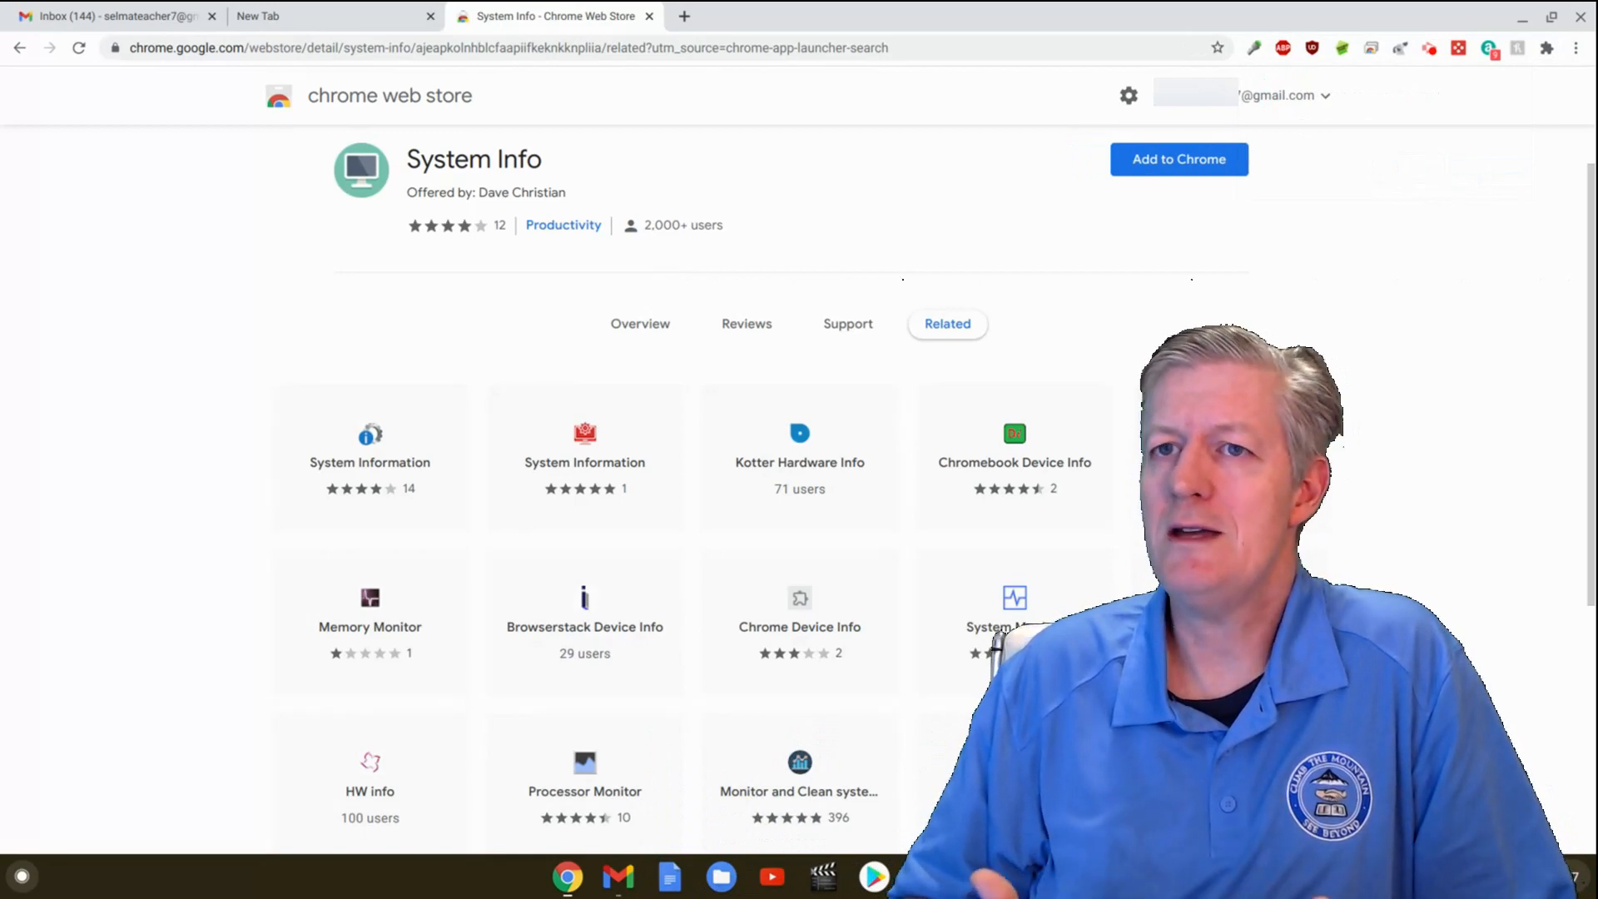
mouse_move(1278, 254)
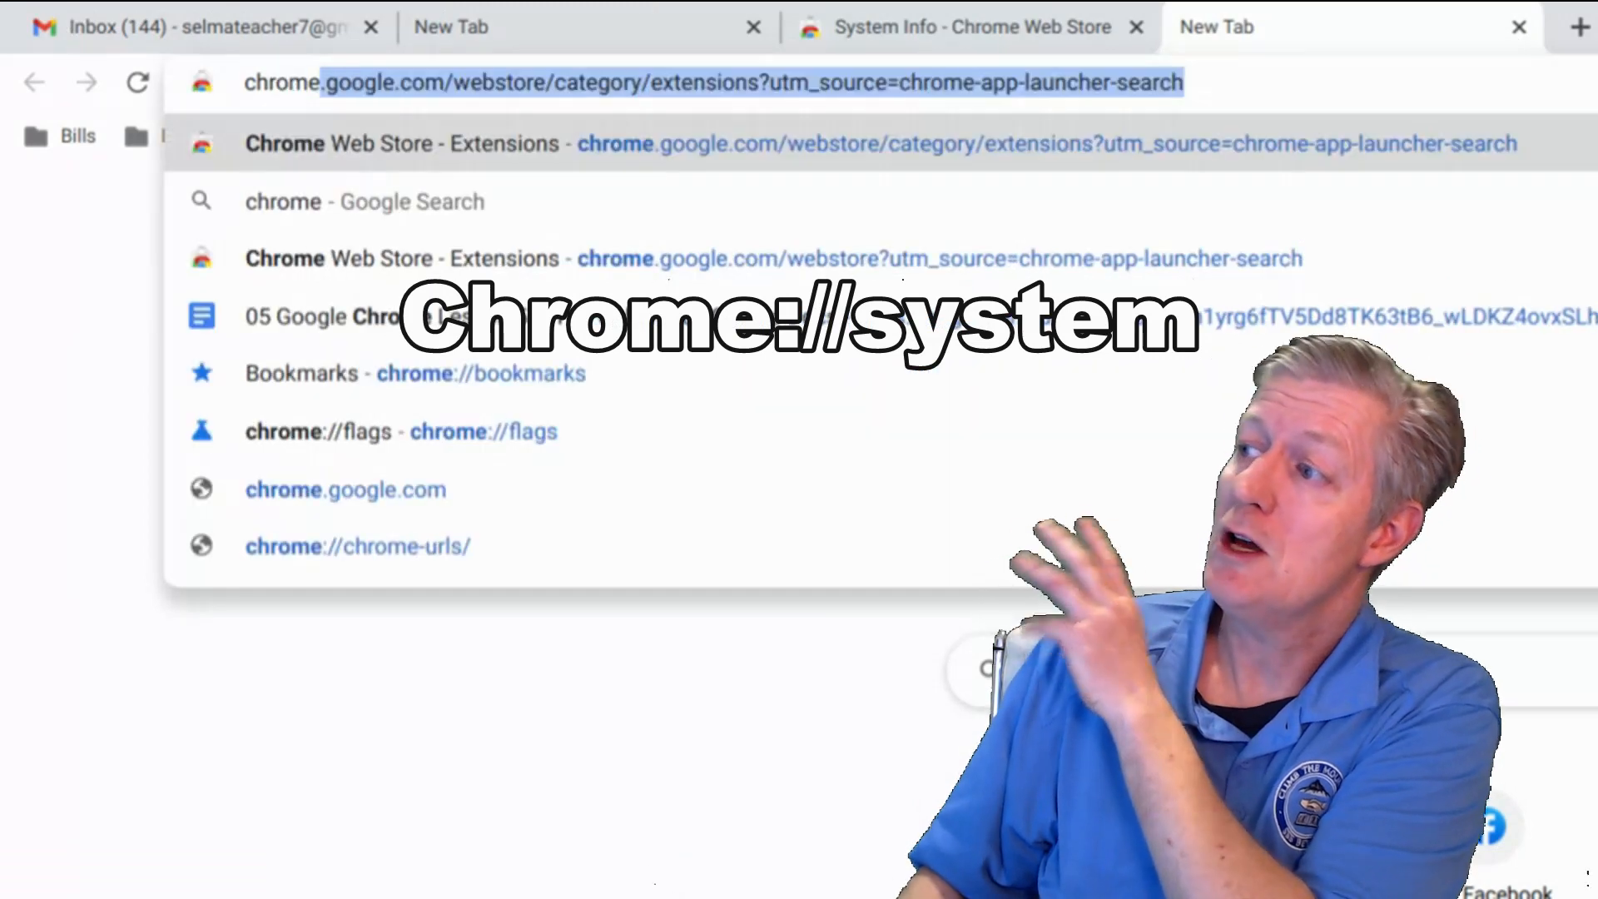
Load Chrome's built-in About System diagnostics page from the address bar in a new tab
type("chrome://version")
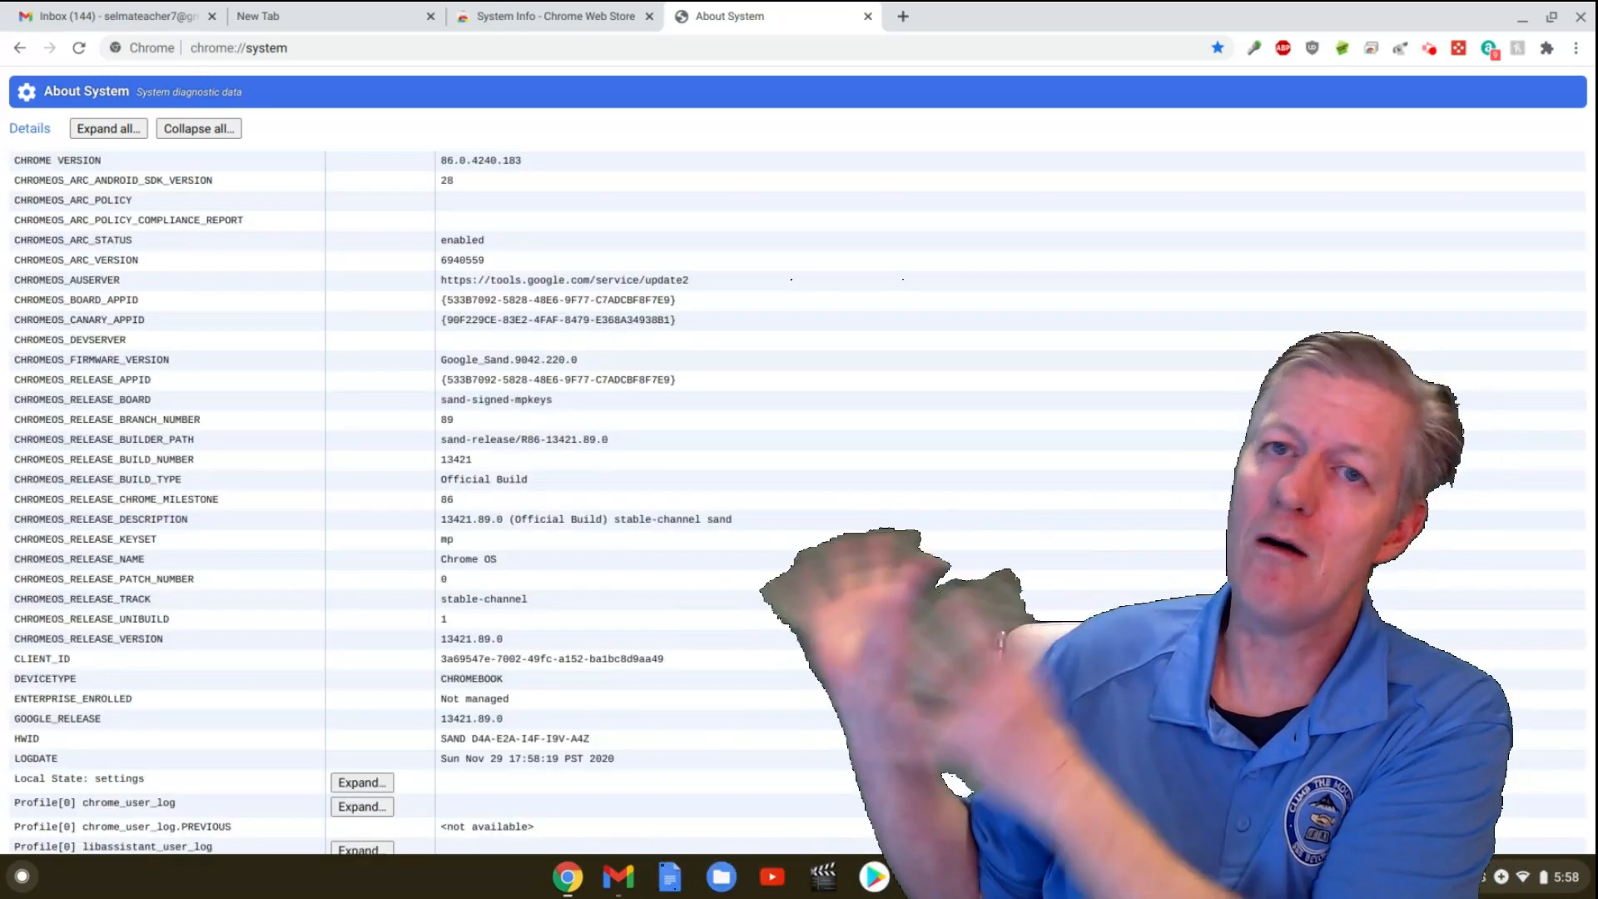
Find 'cpu' on the page and expand cpuinfo to show the Intel Pentium N4200 details
scroll("down", 3)
type("c")
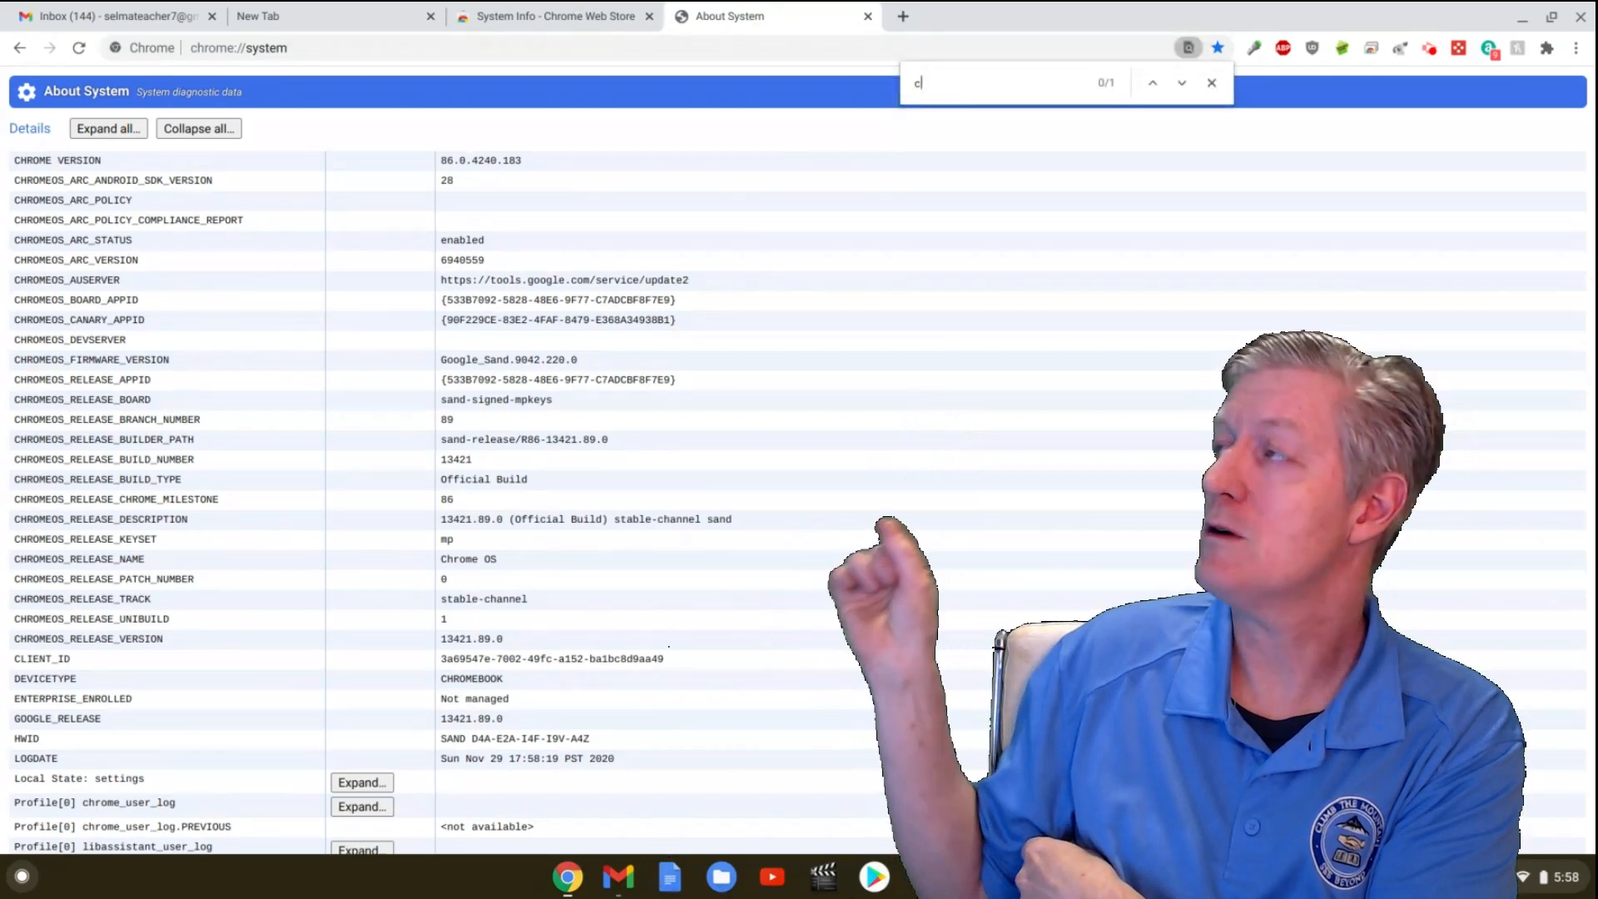
type("pu")
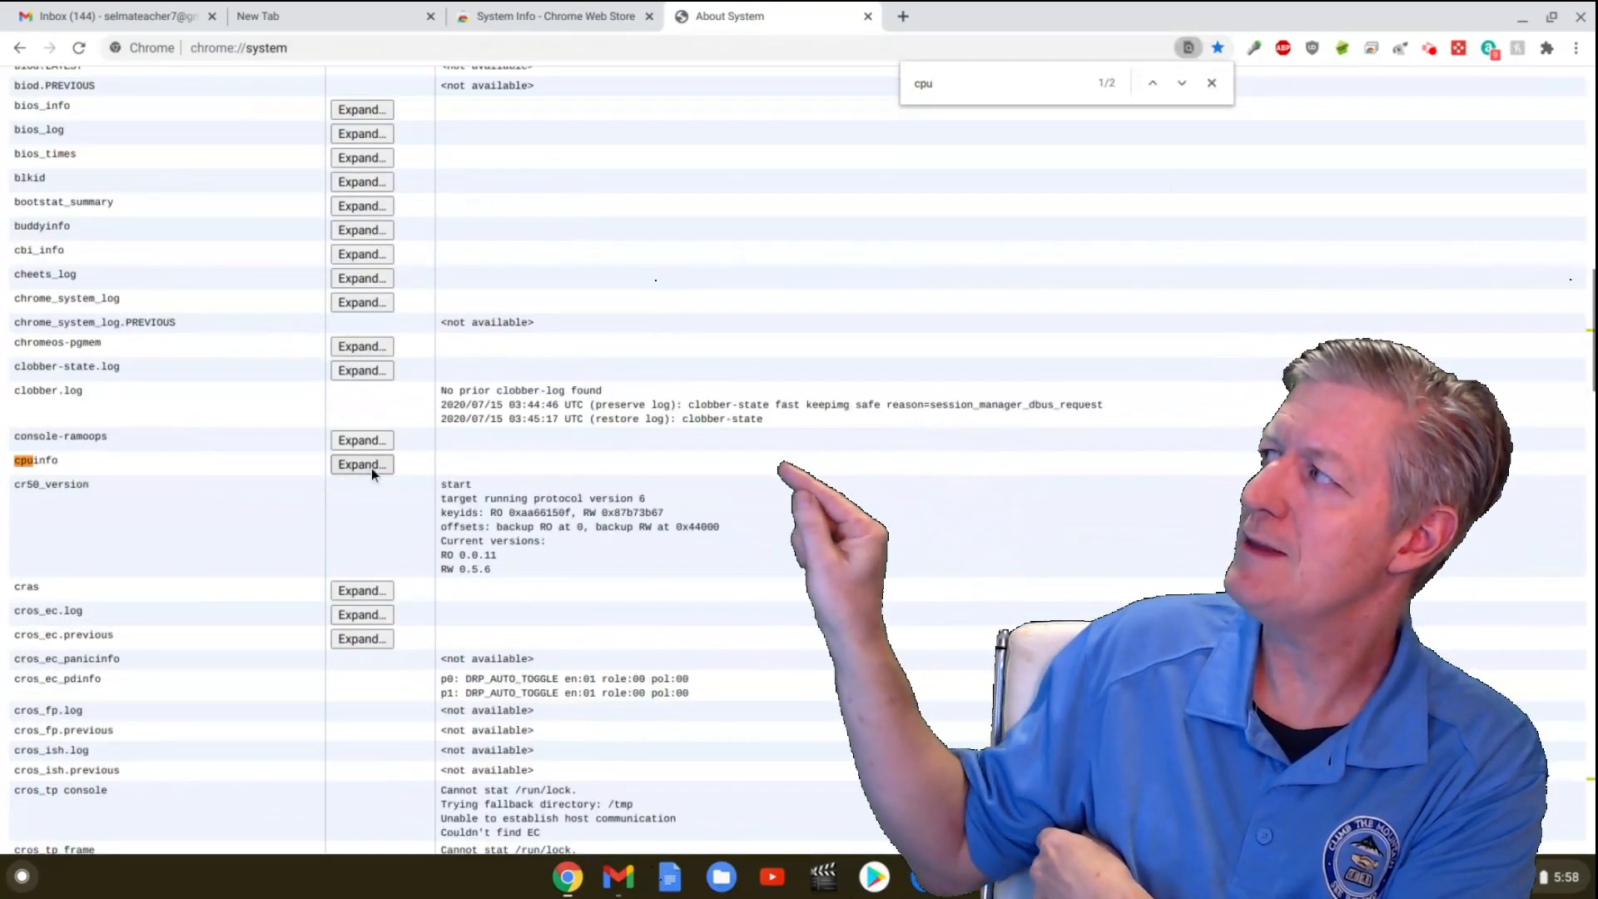
left_click(361, 464)
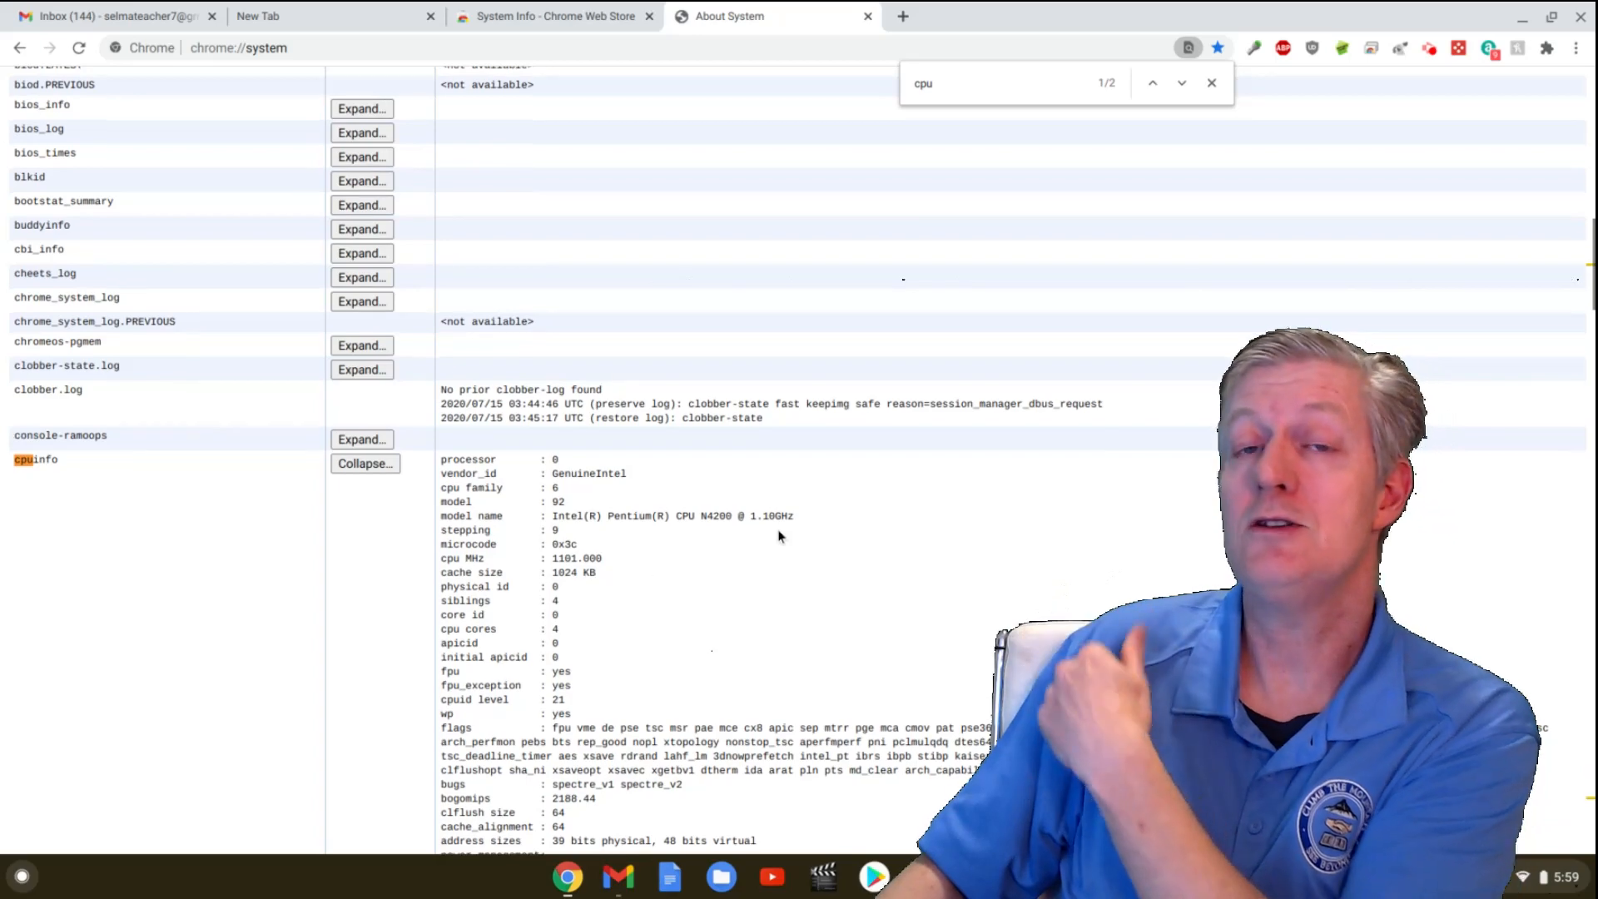
scroll("down", 3)
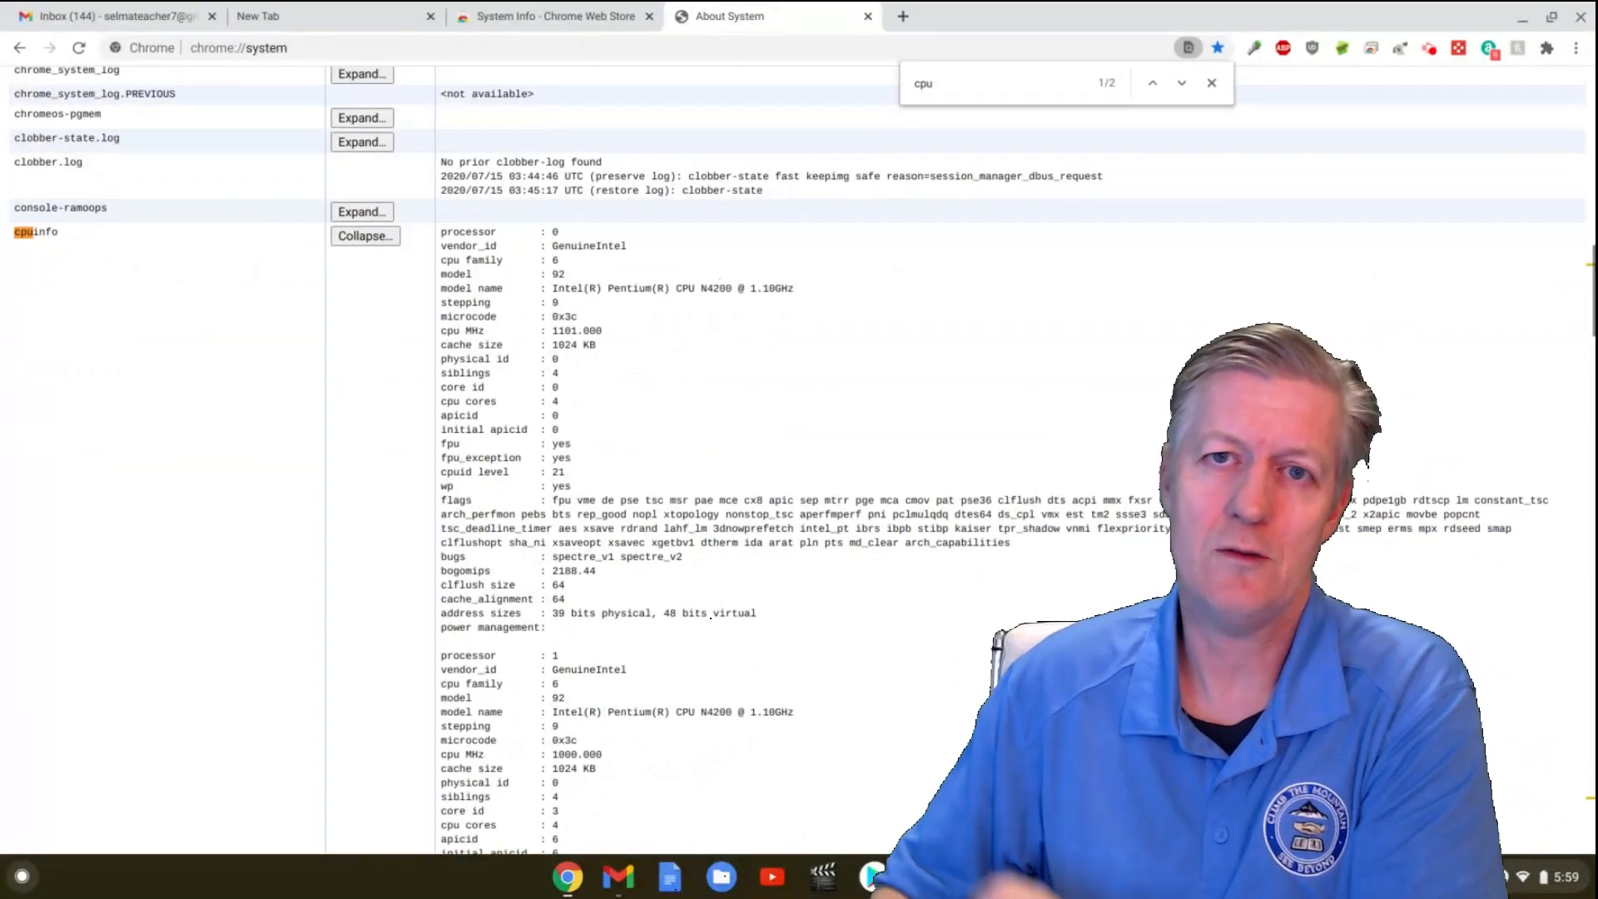